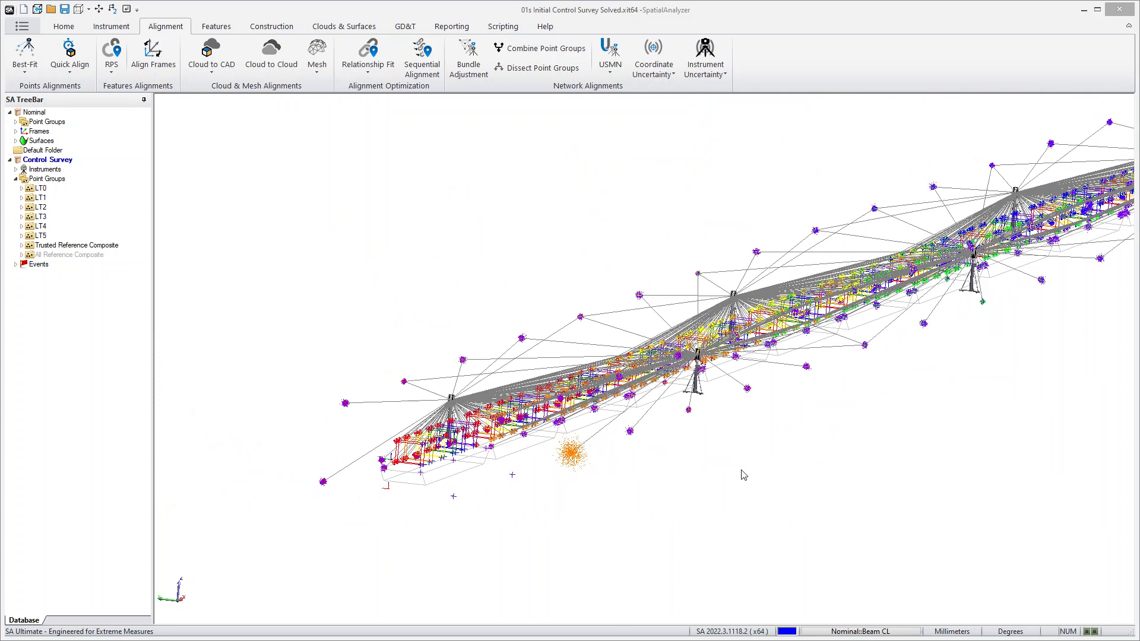
mouse_move(760, 431)
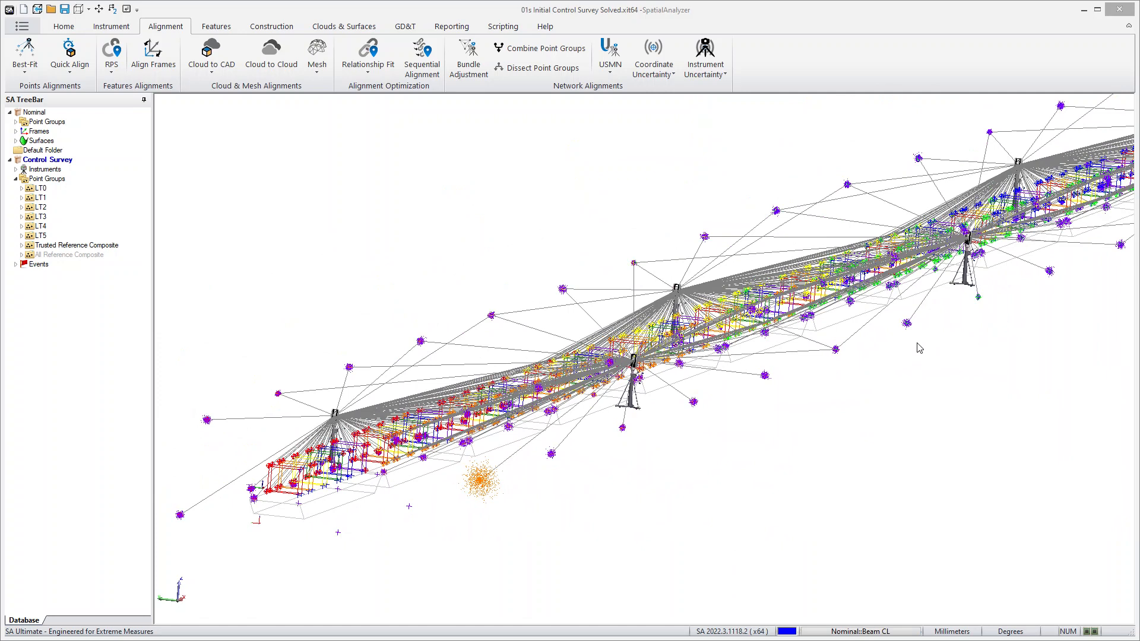
mouse_move(912, 352)
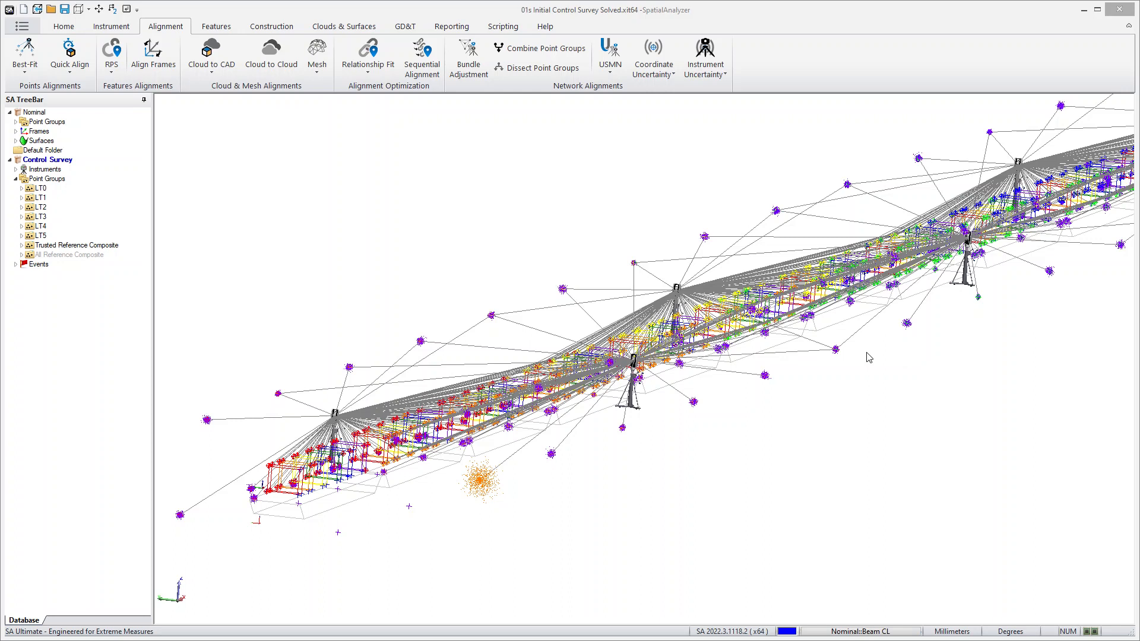
mouse_move(684, 406)
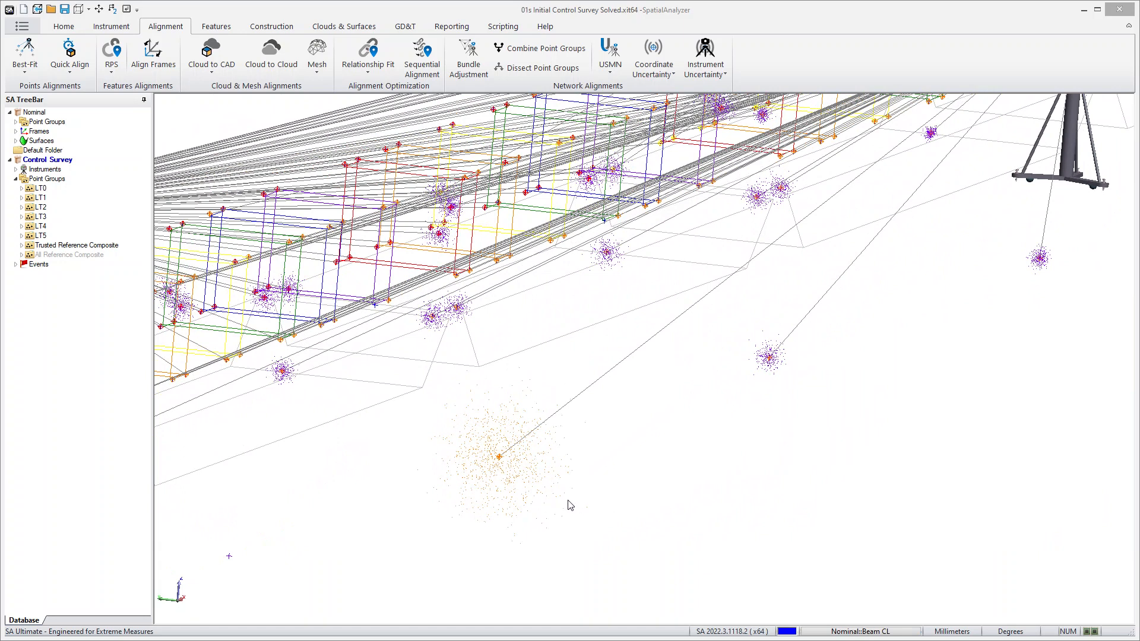
- Show Target Information for point CPF_5 in group LT1 (Umag 0.176 from 1000 samples)
right_click(496, 457)
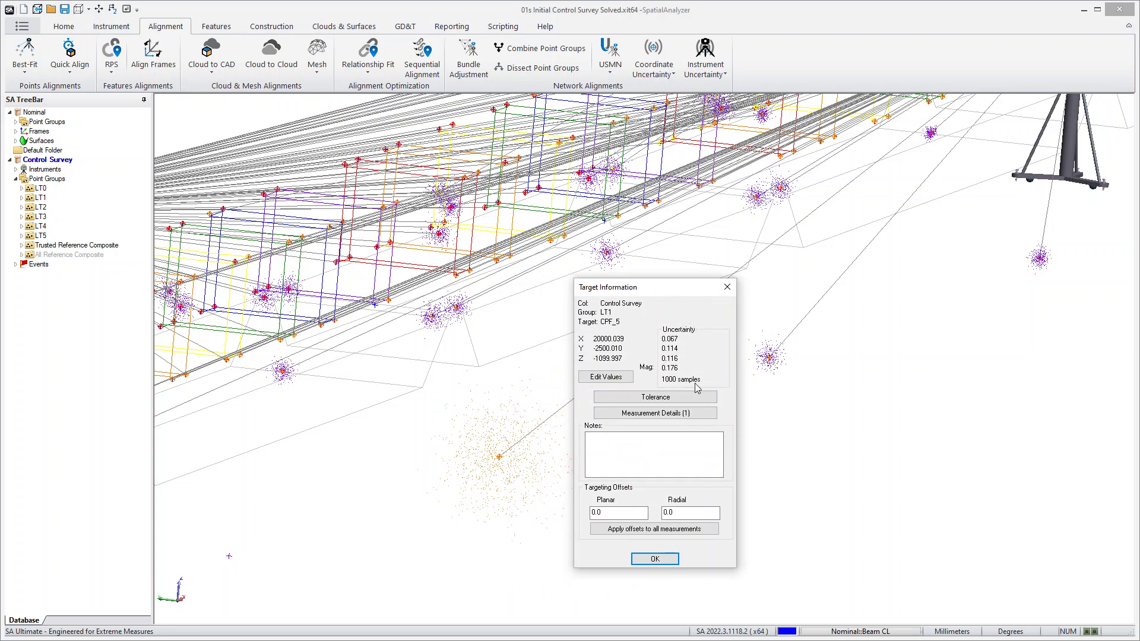
drag(652, 286, 701, 292)
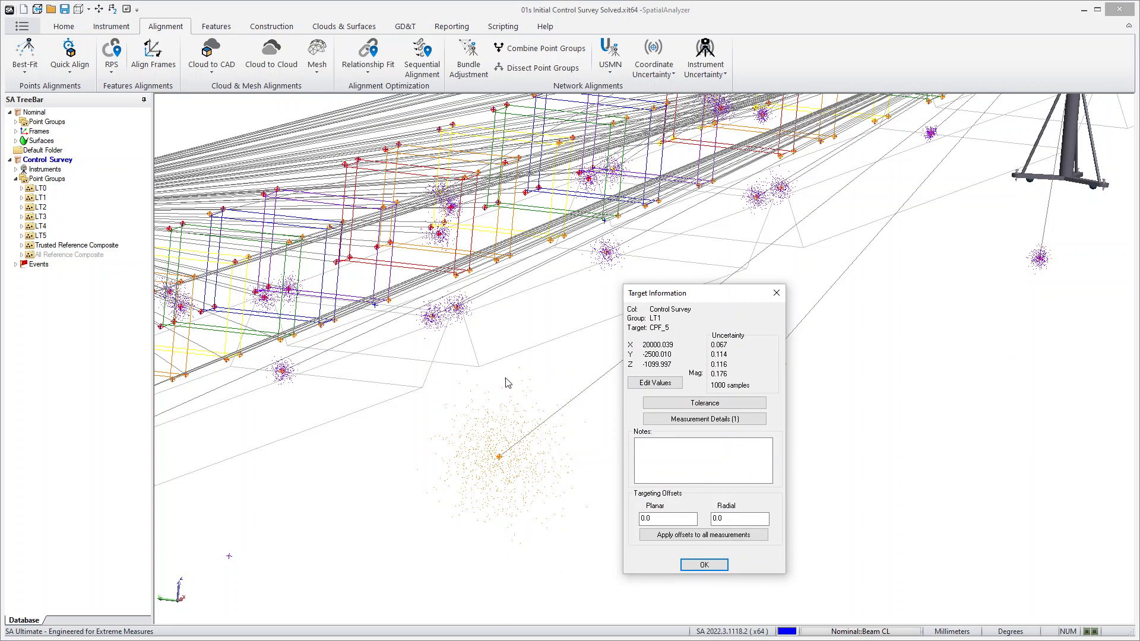
mouse_move(582, 494)
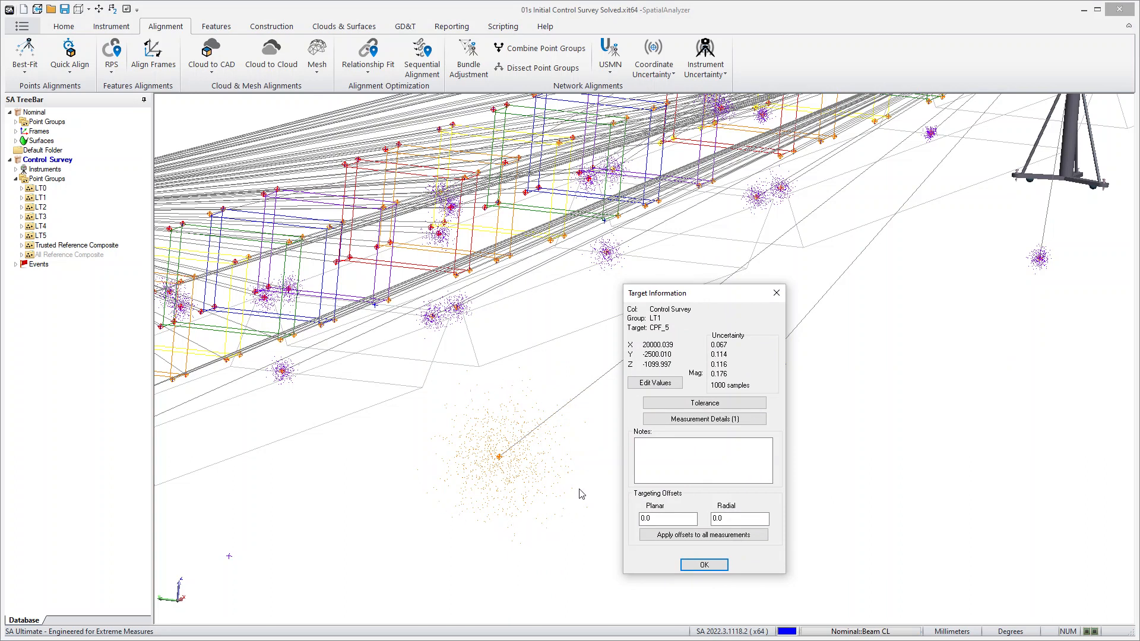
mouse_move(1033, 140)
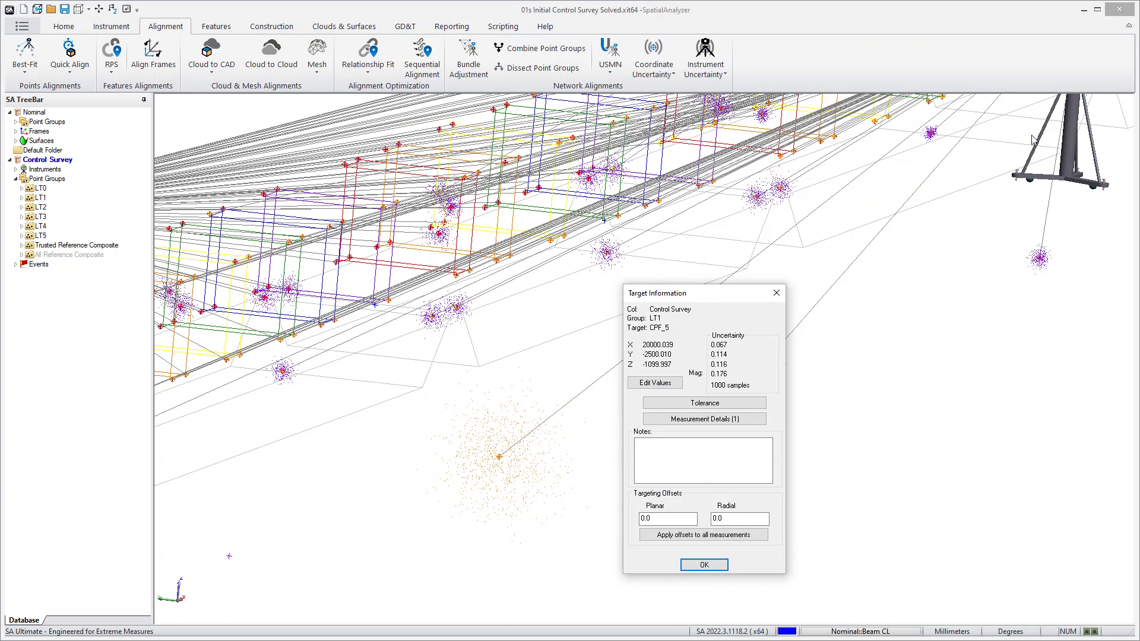
mouse_move(491, 544)
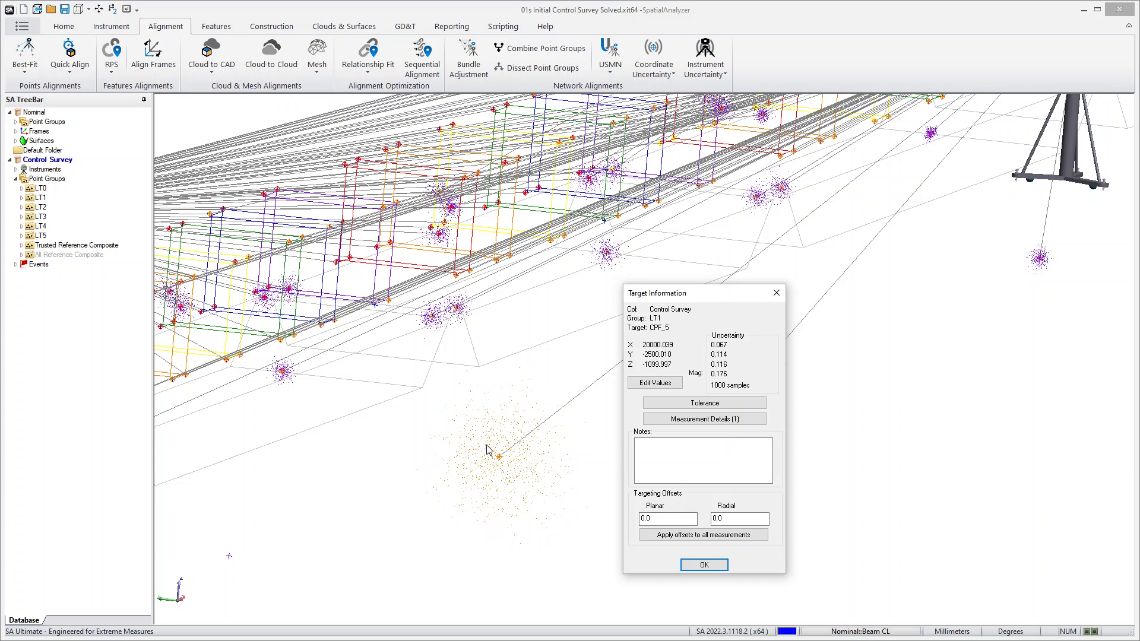
mouse_move(499, 462)
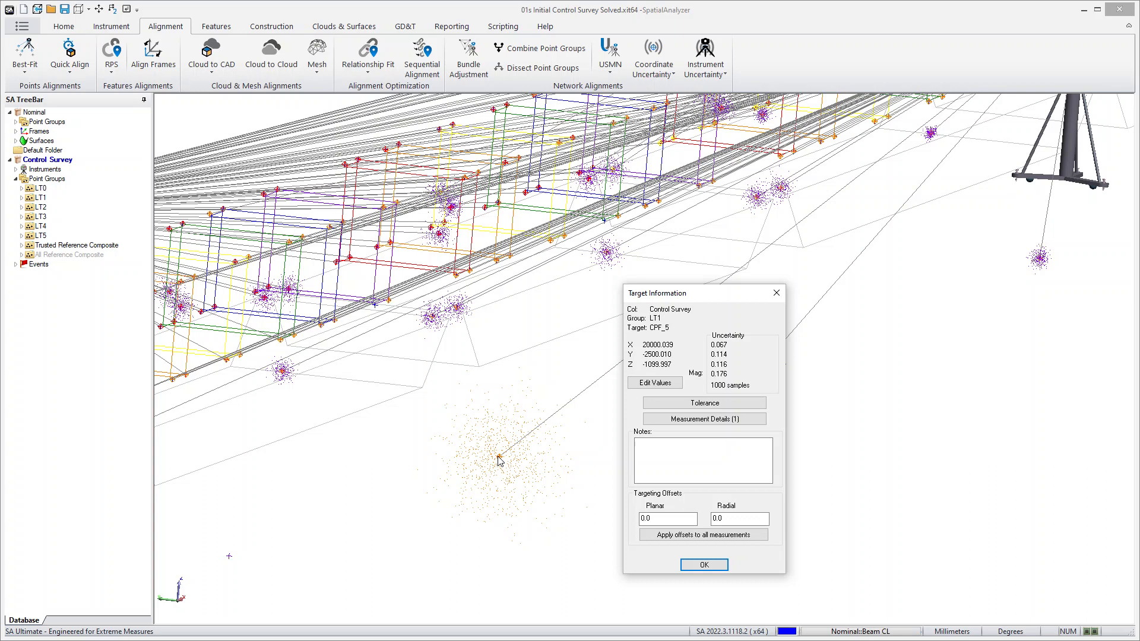
mouse_move(504, 471)
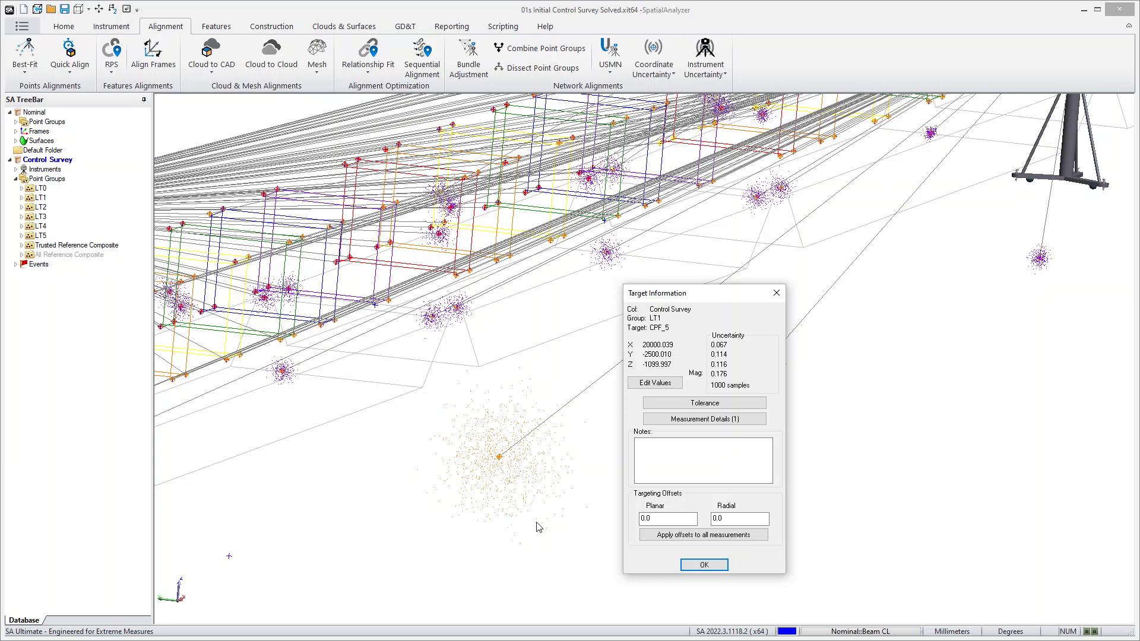
mouse_move(520, 516)
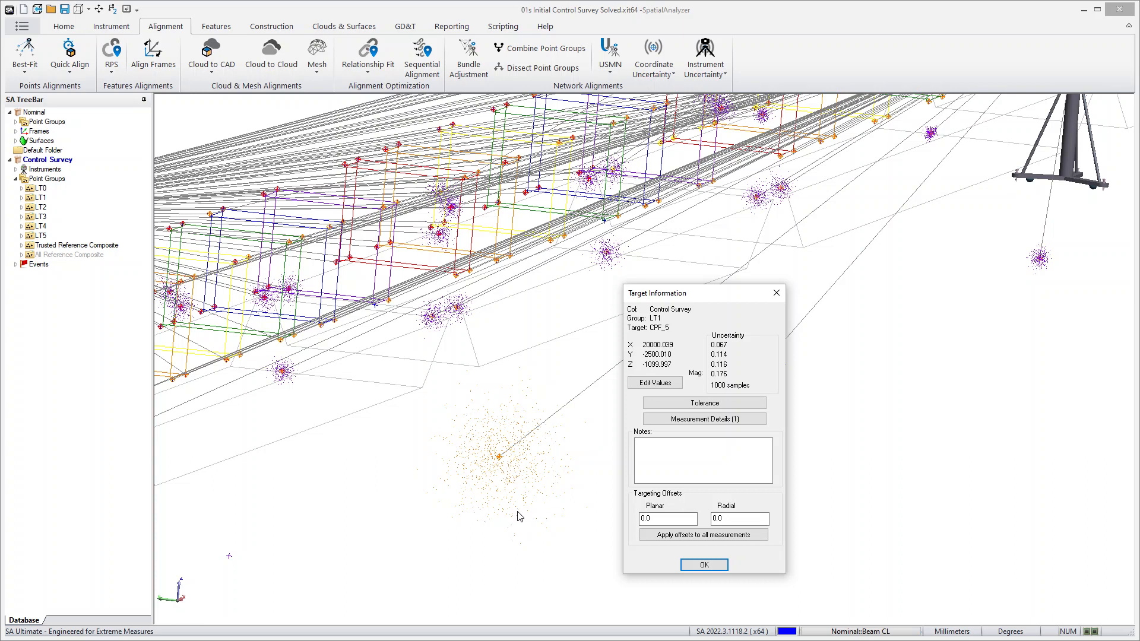
mouse_move(502, 469)
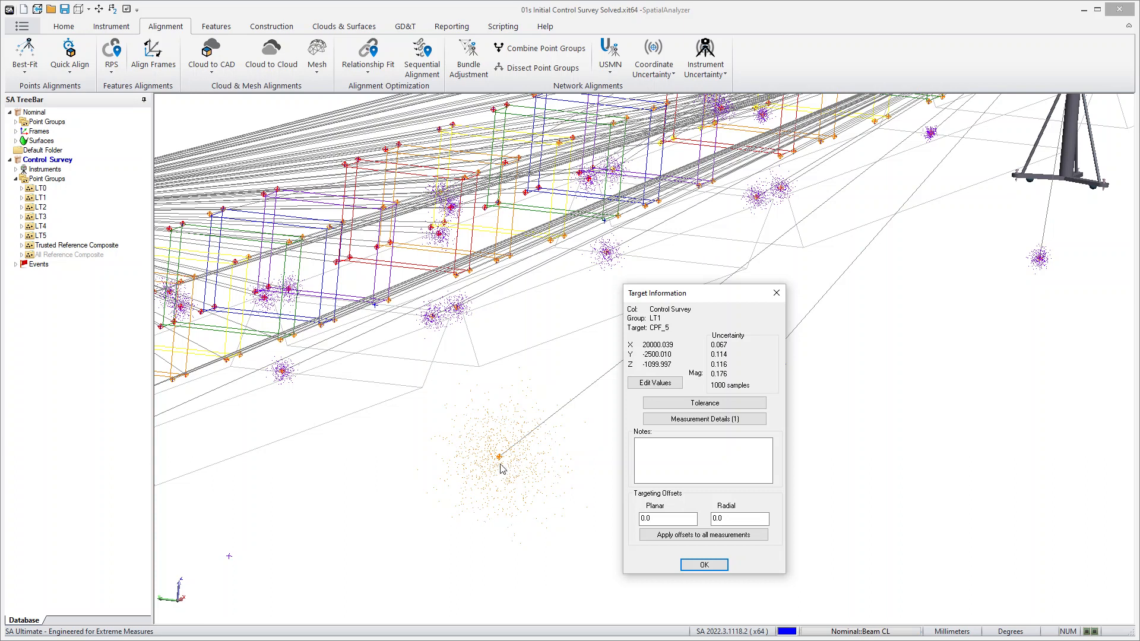
- Review CPF_5's Leica AT960/930 measurement covariance in the instrument base frame (Umag 0.178), then dismiss it
click(705, 418)
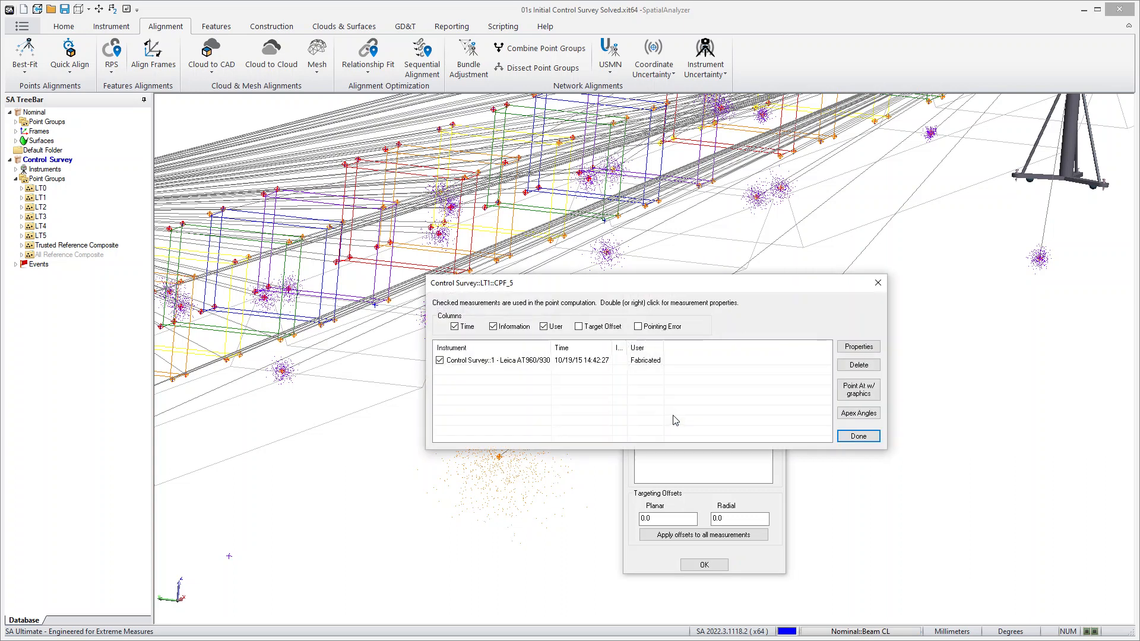
click(520, 361)
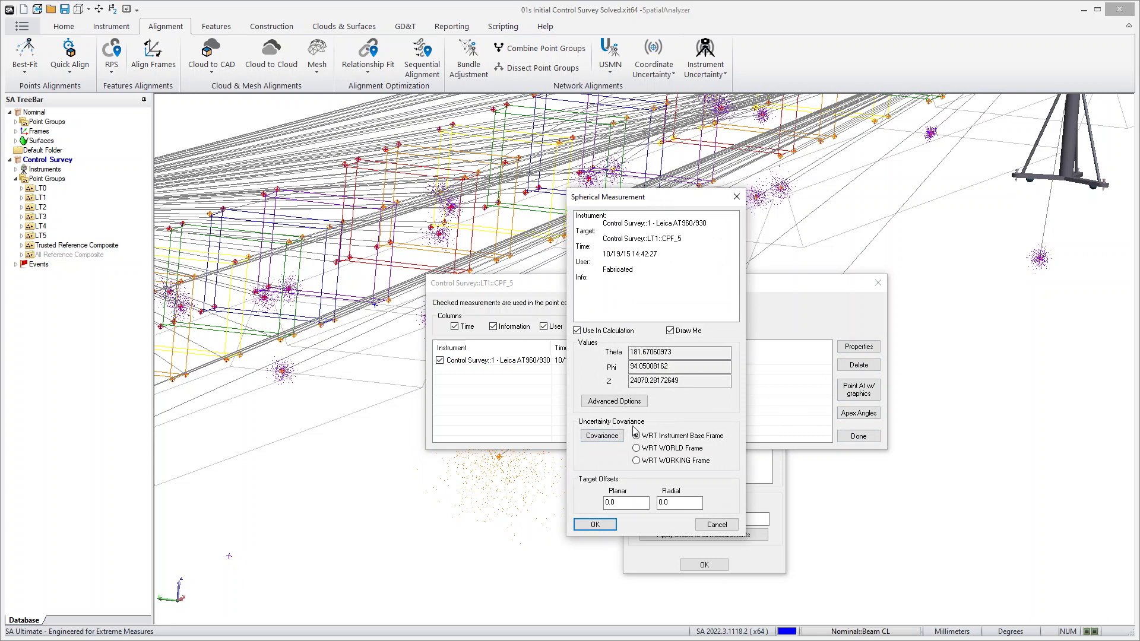
click(636, 436)
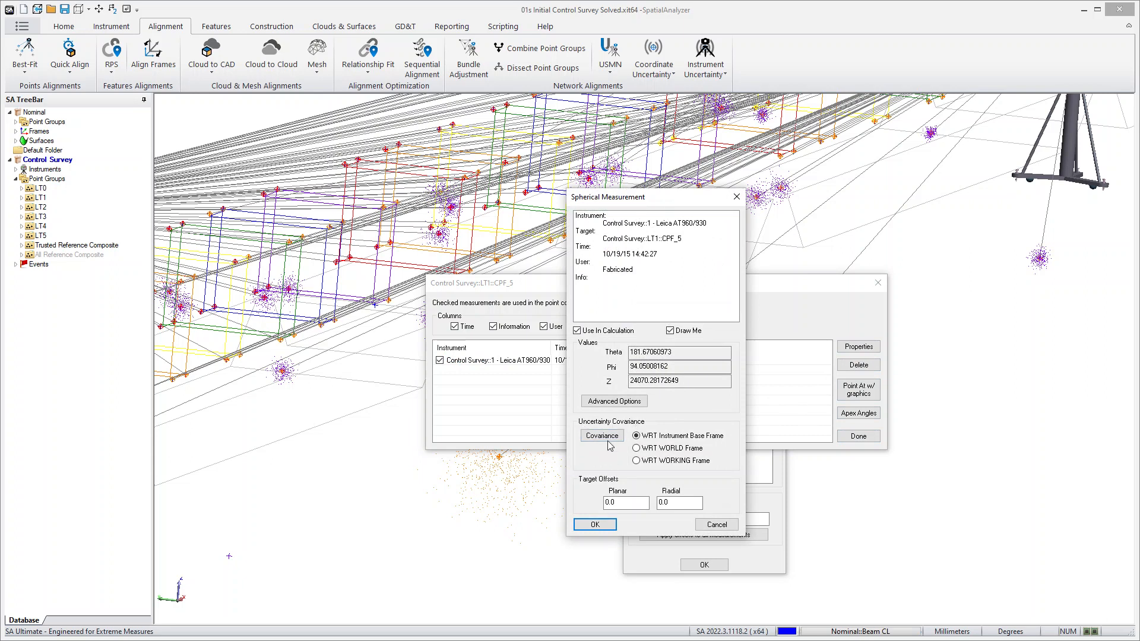
click(601, 435)
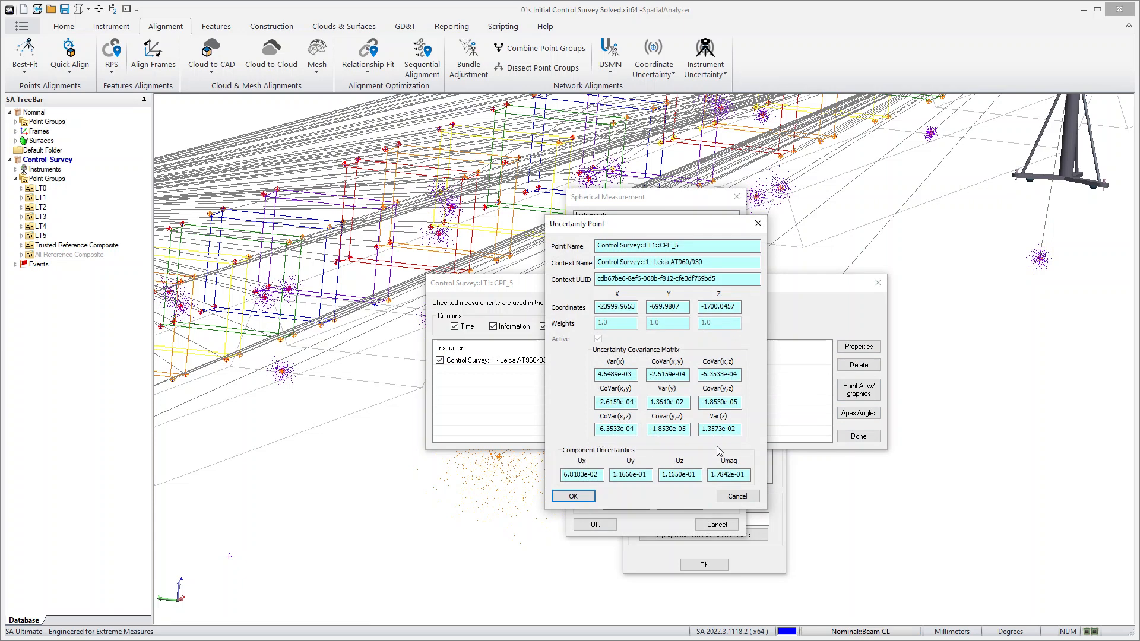
mouse_move(644, 468)
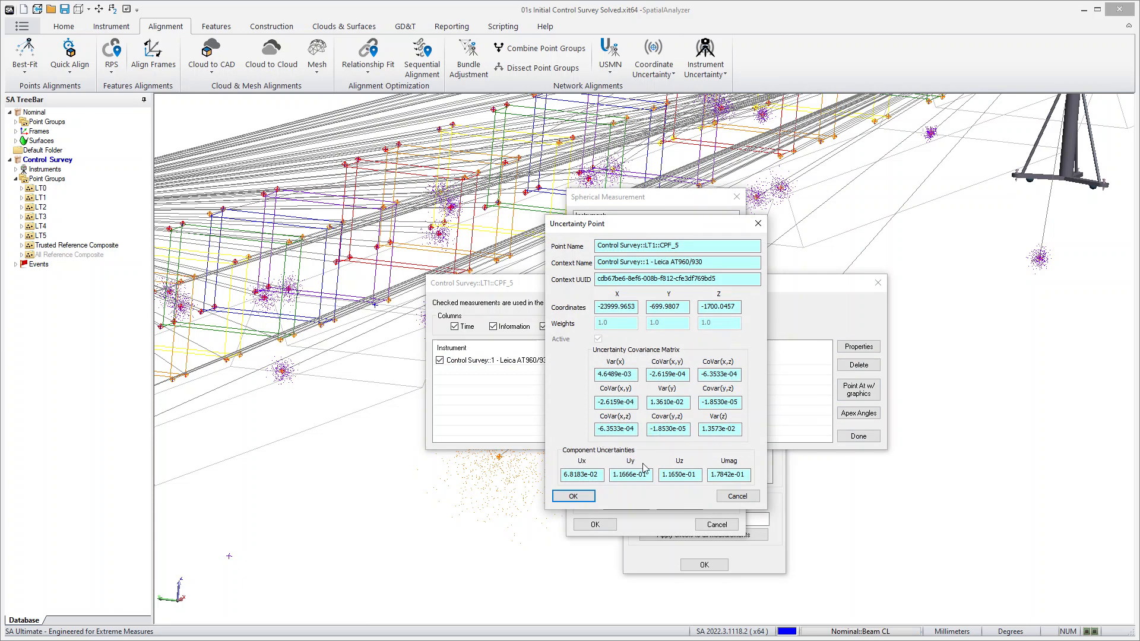
mouse_move(649, 462)
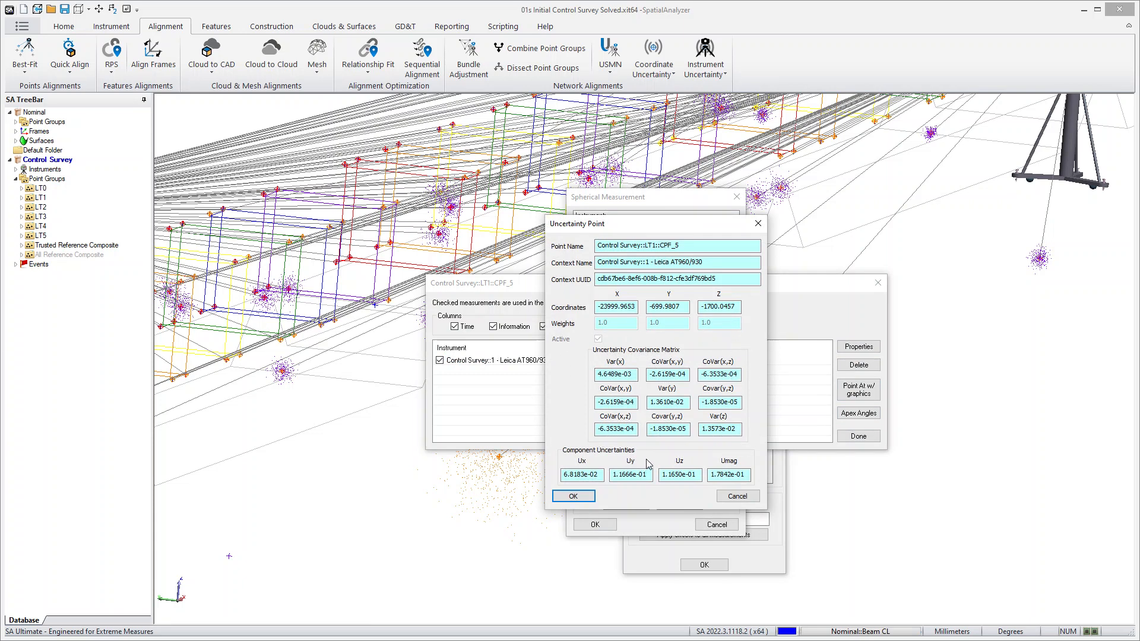
mouse_move(733, 356)
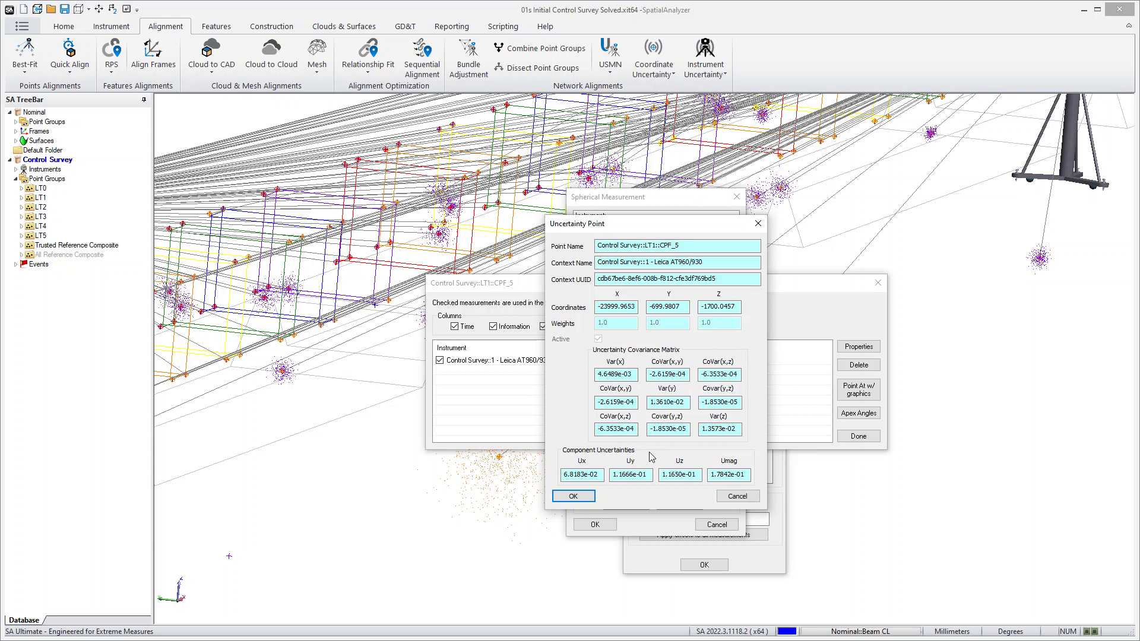
click(574, 496)
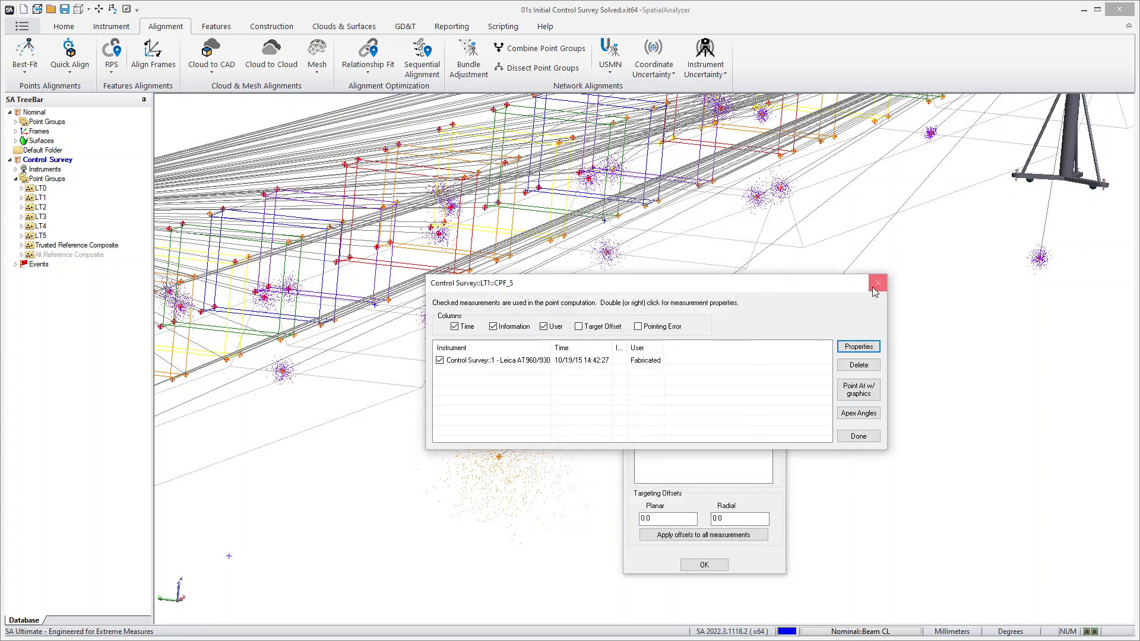
click(877, 283)
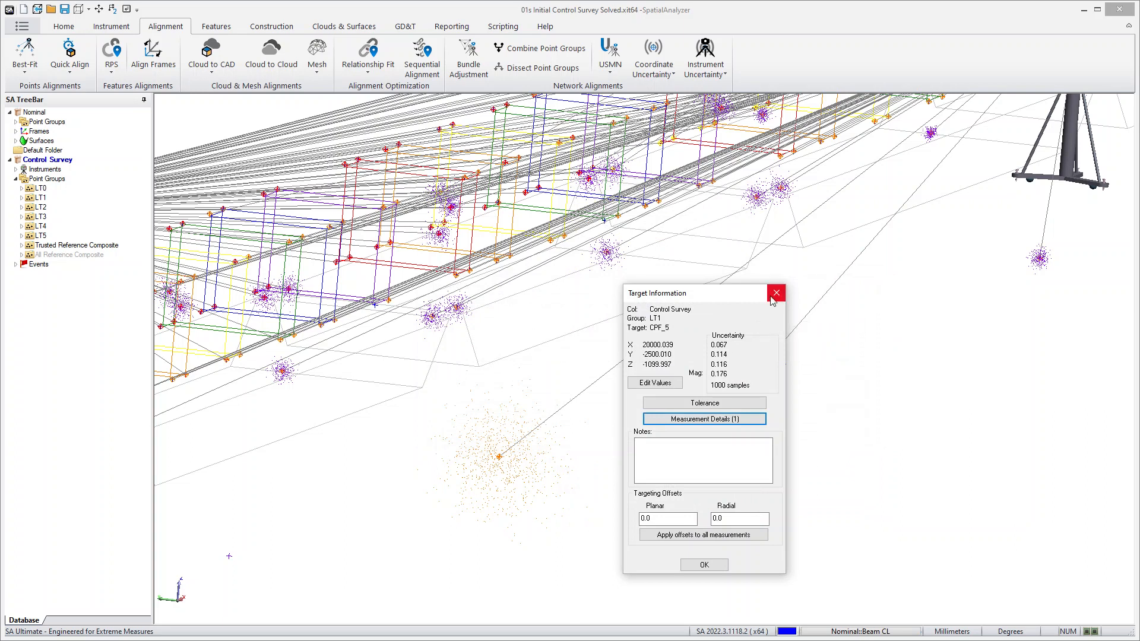
click(776, 293)
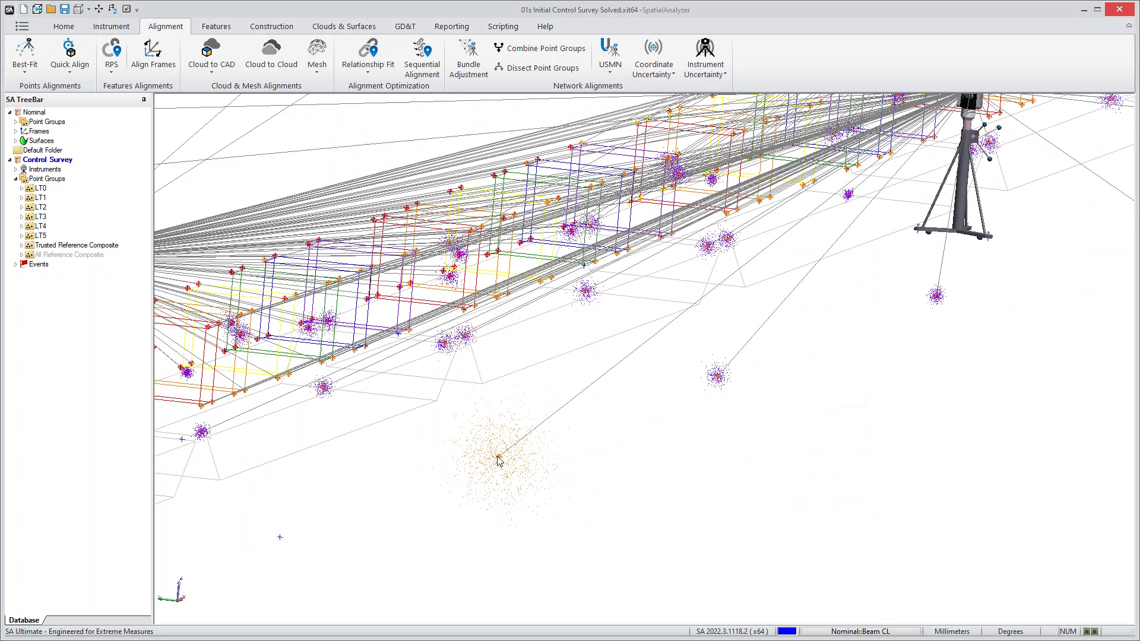
mouse_move(549, 477)
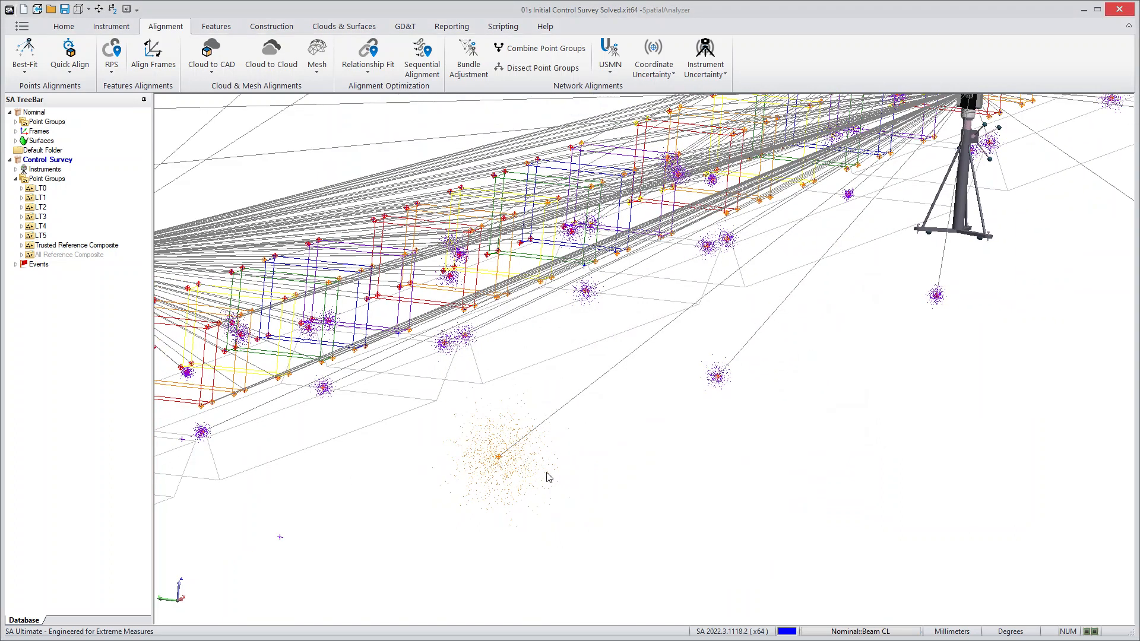
mouse_move(634, 261)
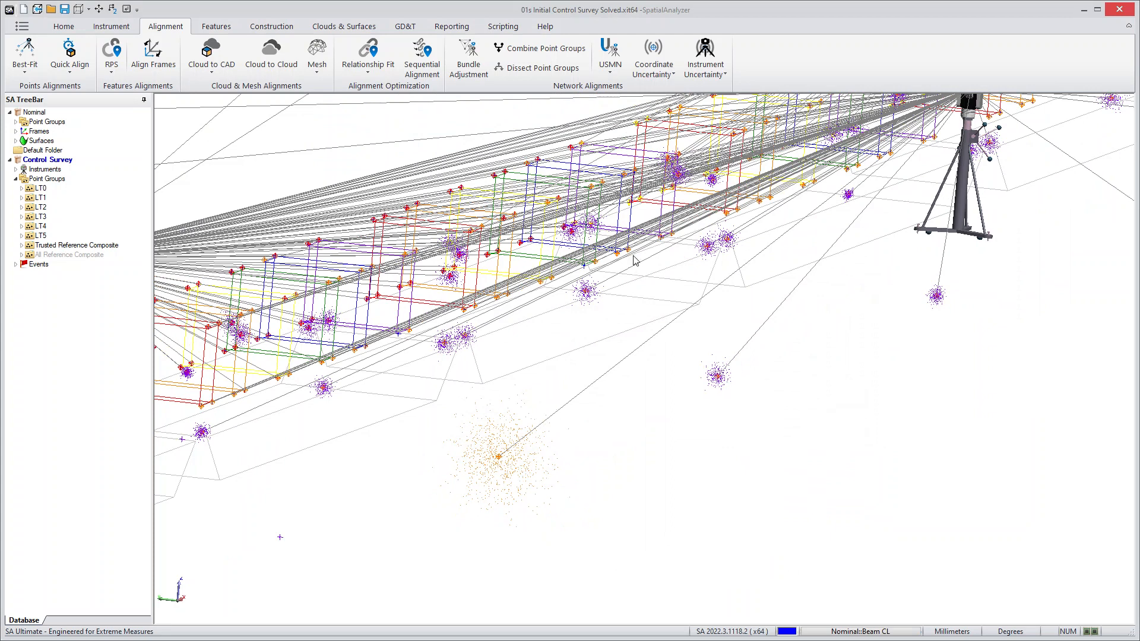
drag(633, 262, 578, 369)
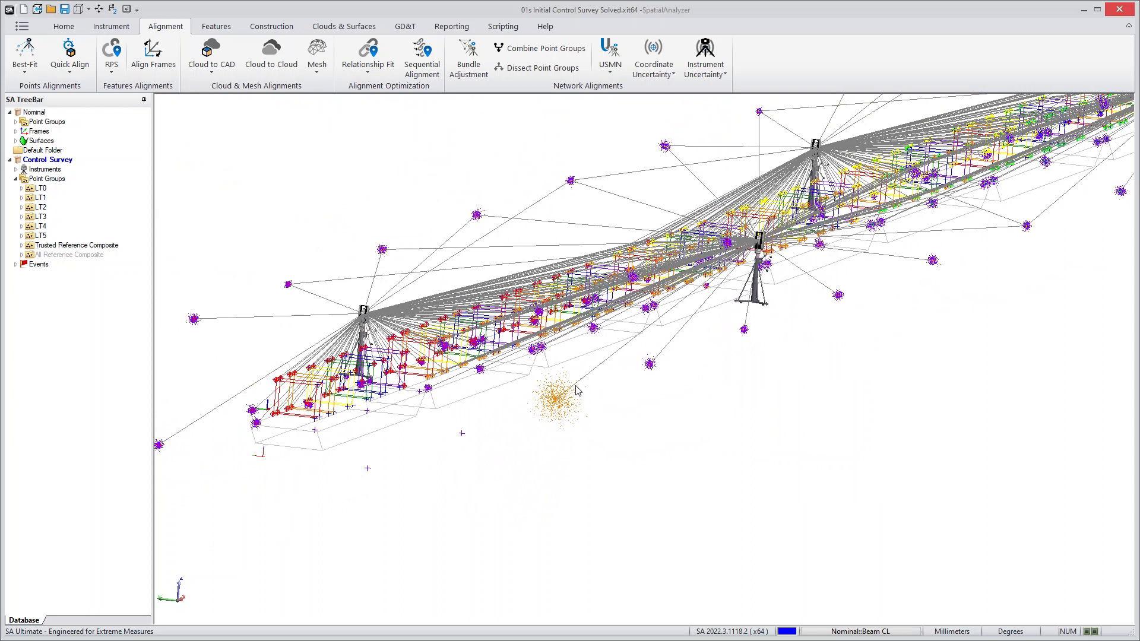
mouse_move(548, 424)
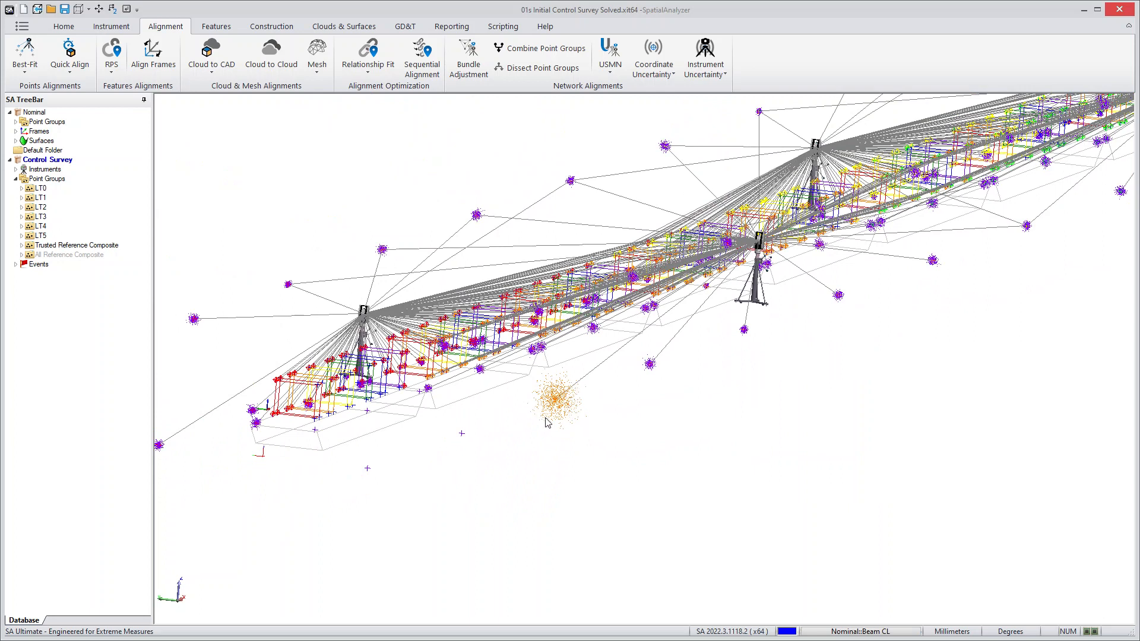
mouse_move(559, 427)
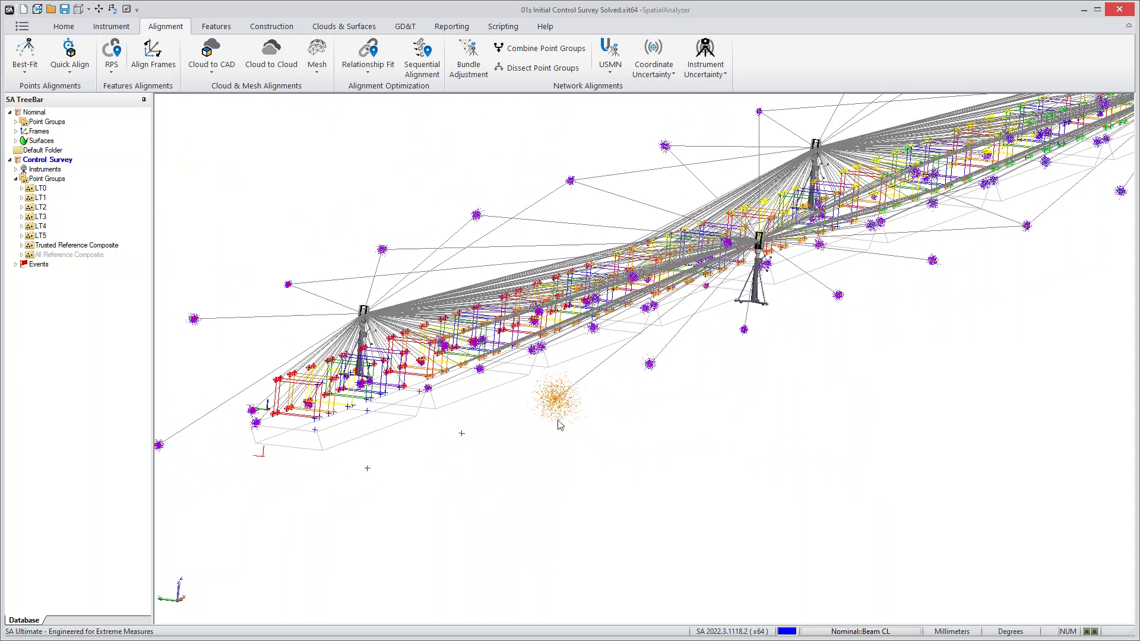
drag(559, 425, 552, 429)
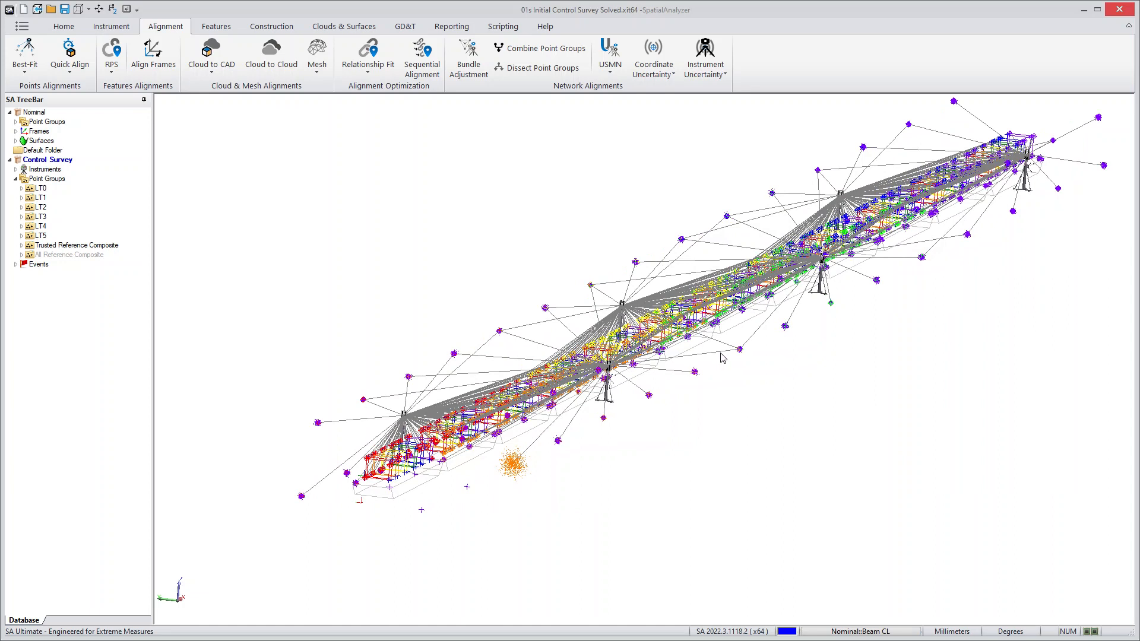
mouse_move(373, 506)
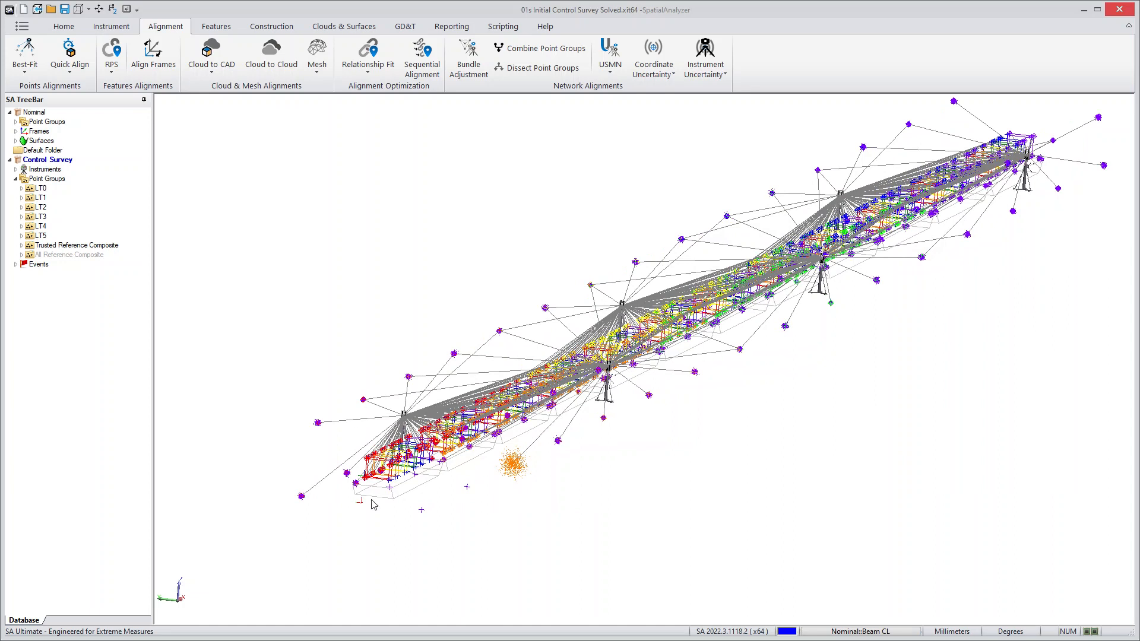
mouse_move(307, 221)
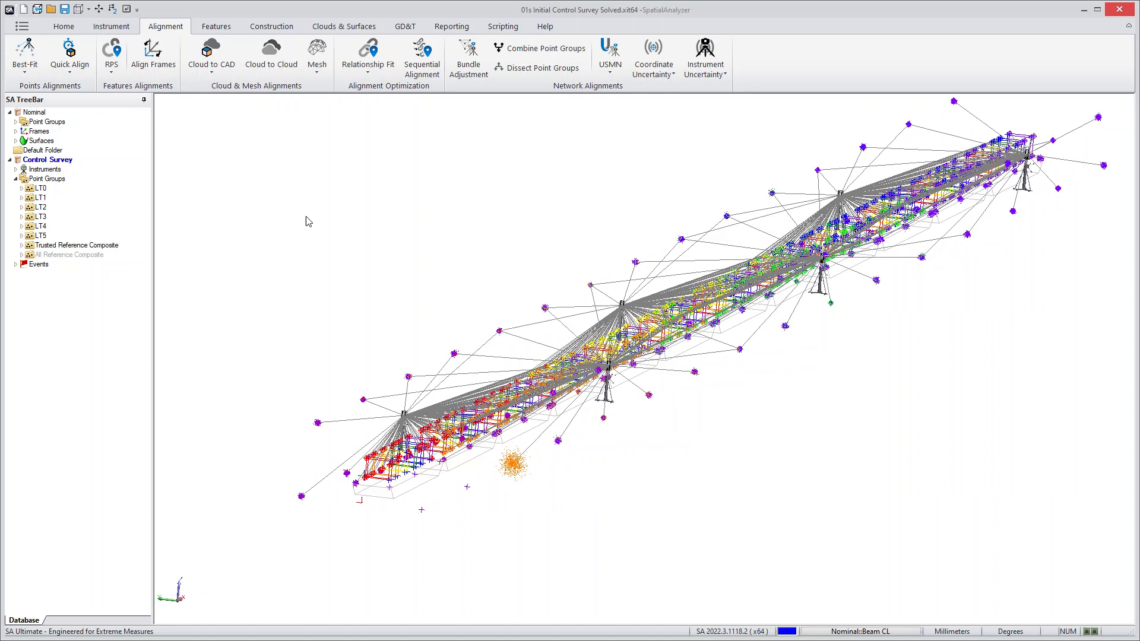
- Bring up the Uncertainty Context Manager from Alignment > USMN, listing only WORLD
click(610, 56)
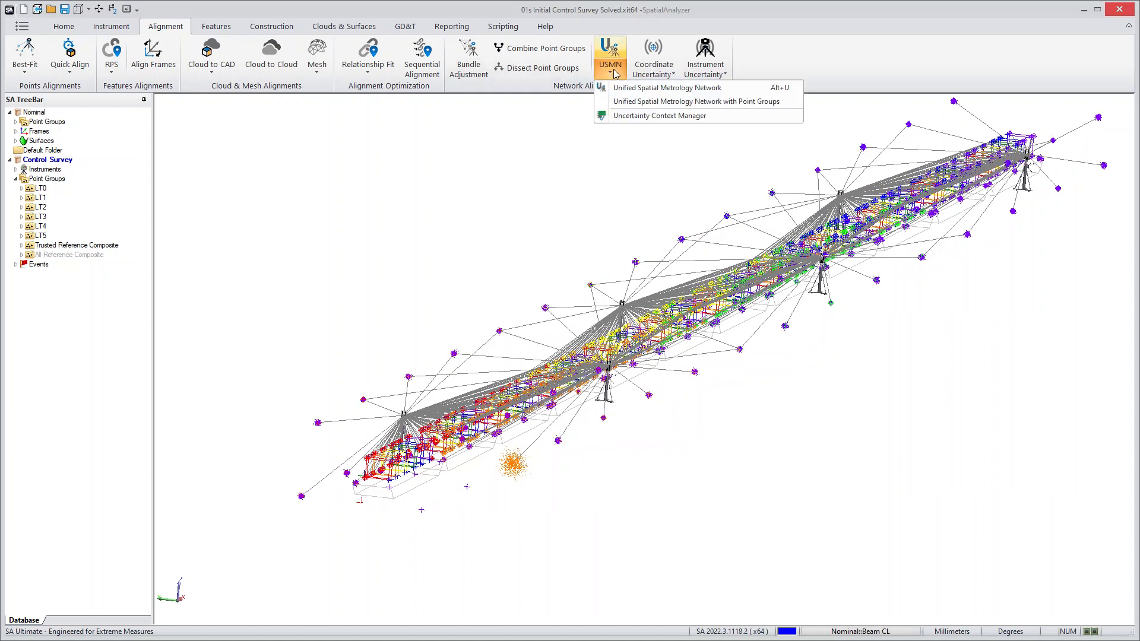
mouse_move(629, 121)
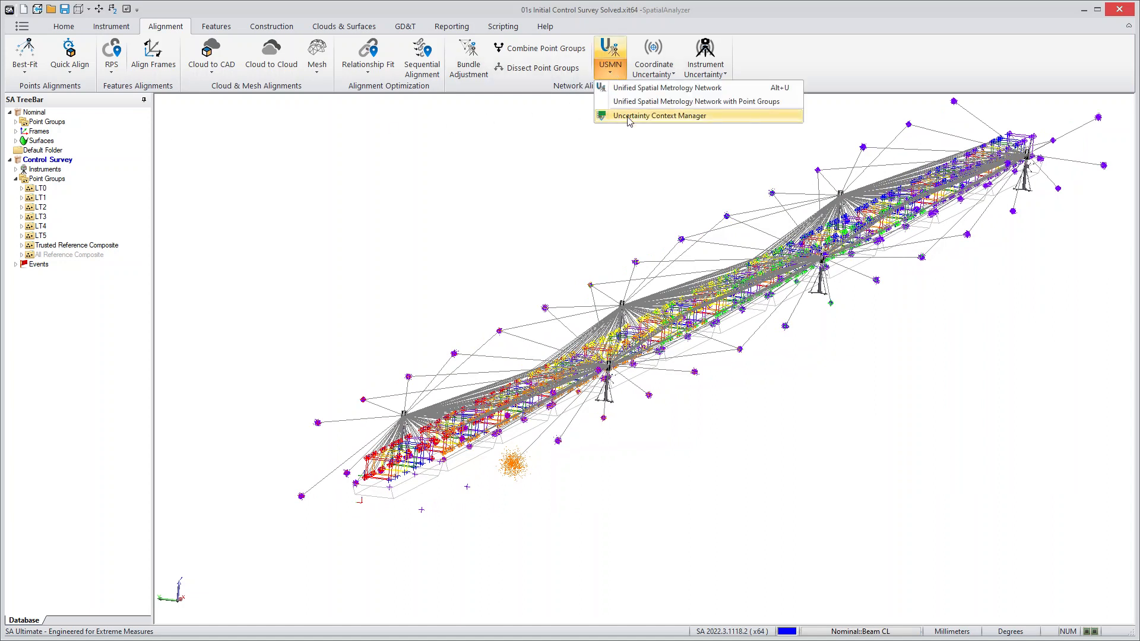
click(660, 116)
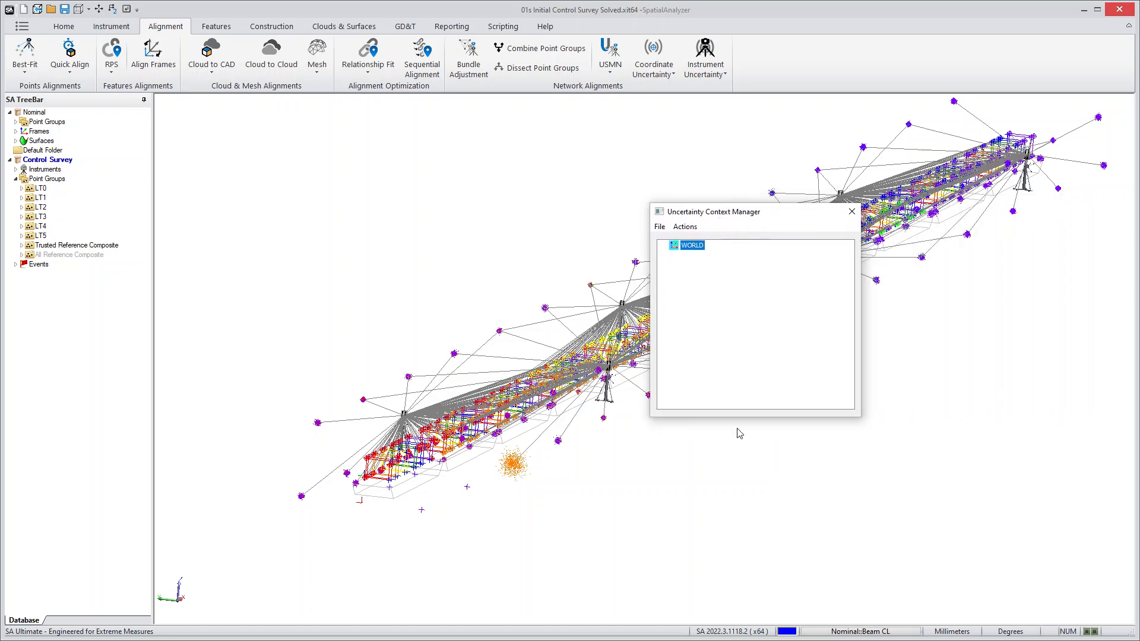
mouse_move(736, 365)
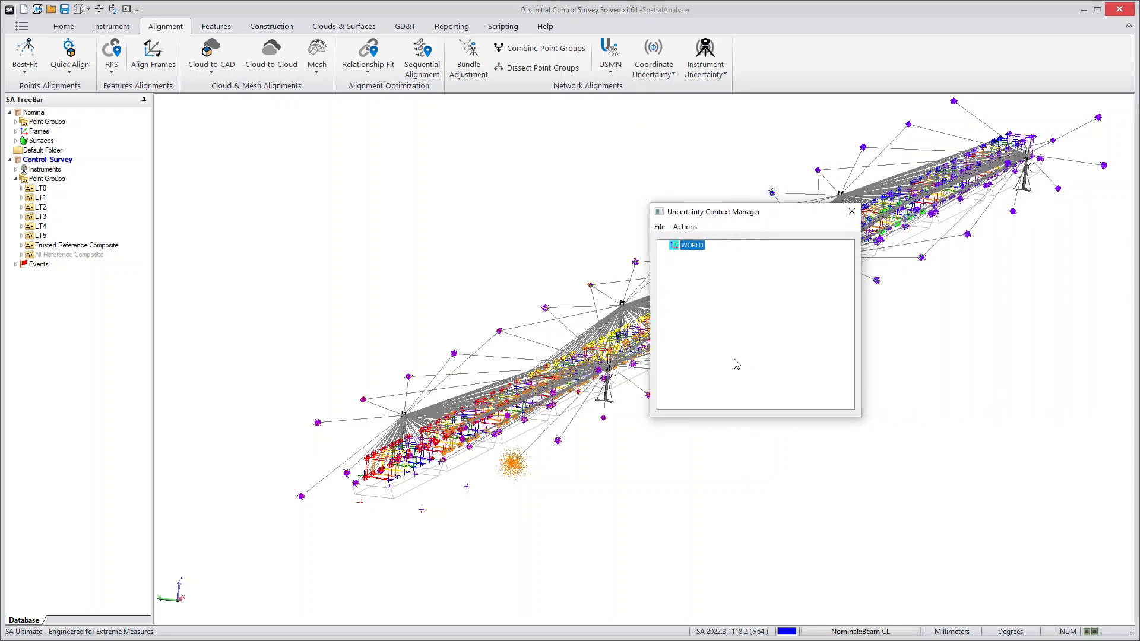
click(684, 226)
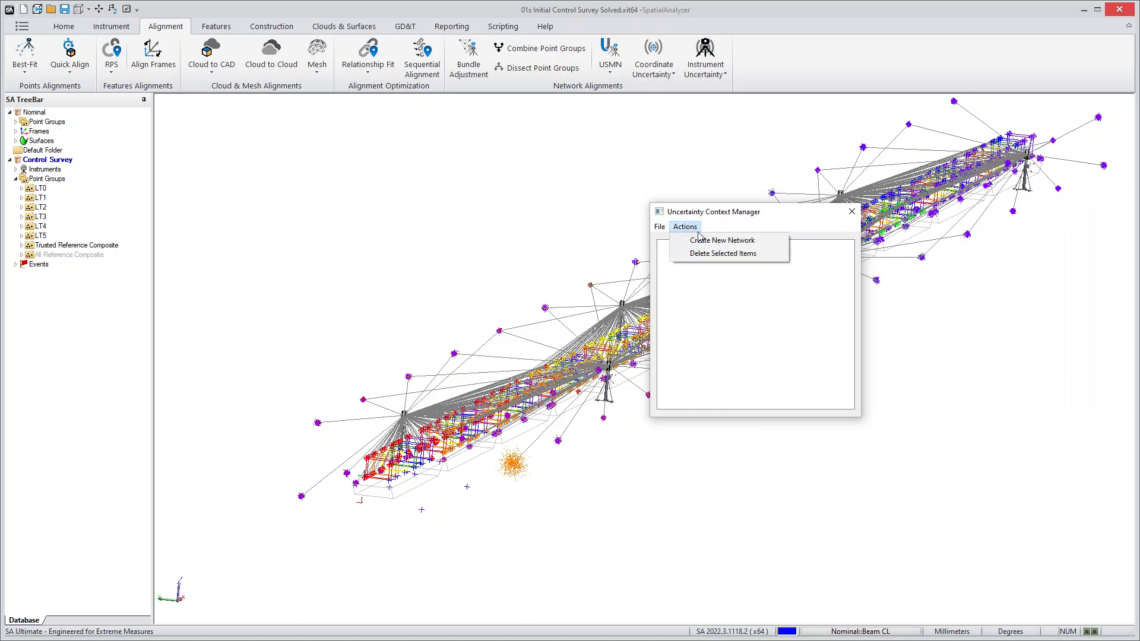
- Create Uncertainty Context Network 1 from the six Control Survey Leica AT960/930 trackers with the default name
click(722, 240)
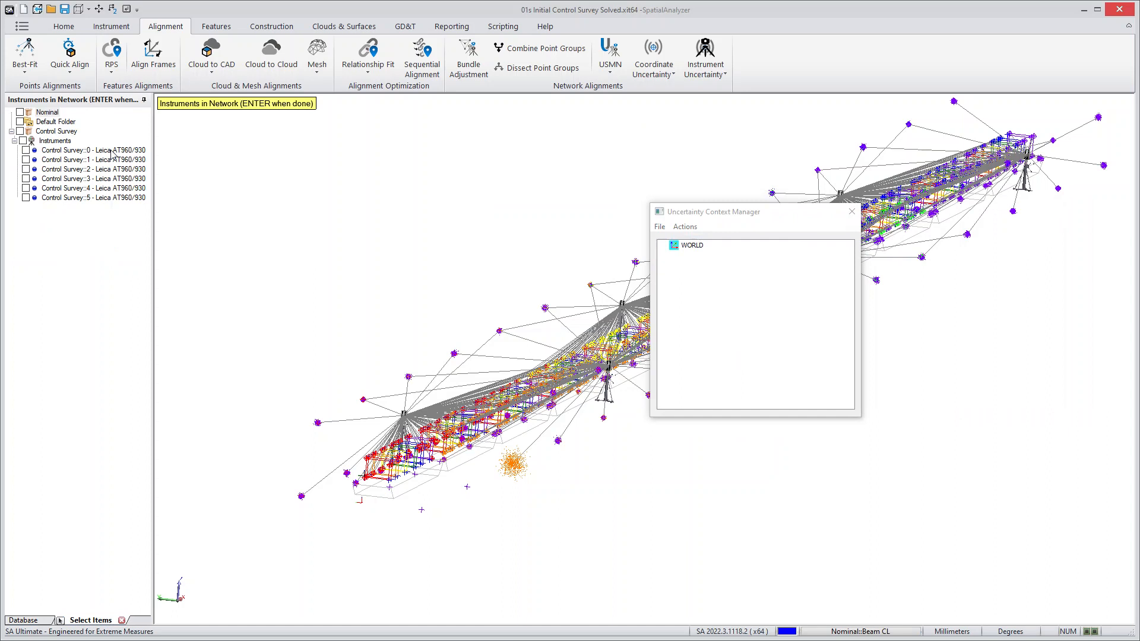
click(20, 141)
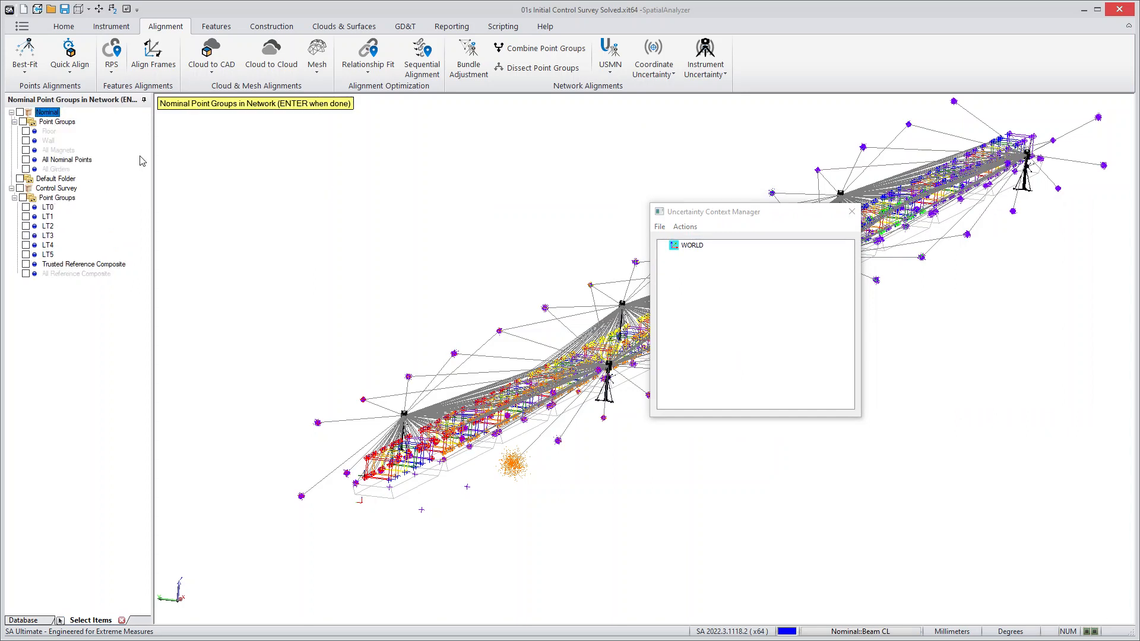
mouse_move(287, 334)
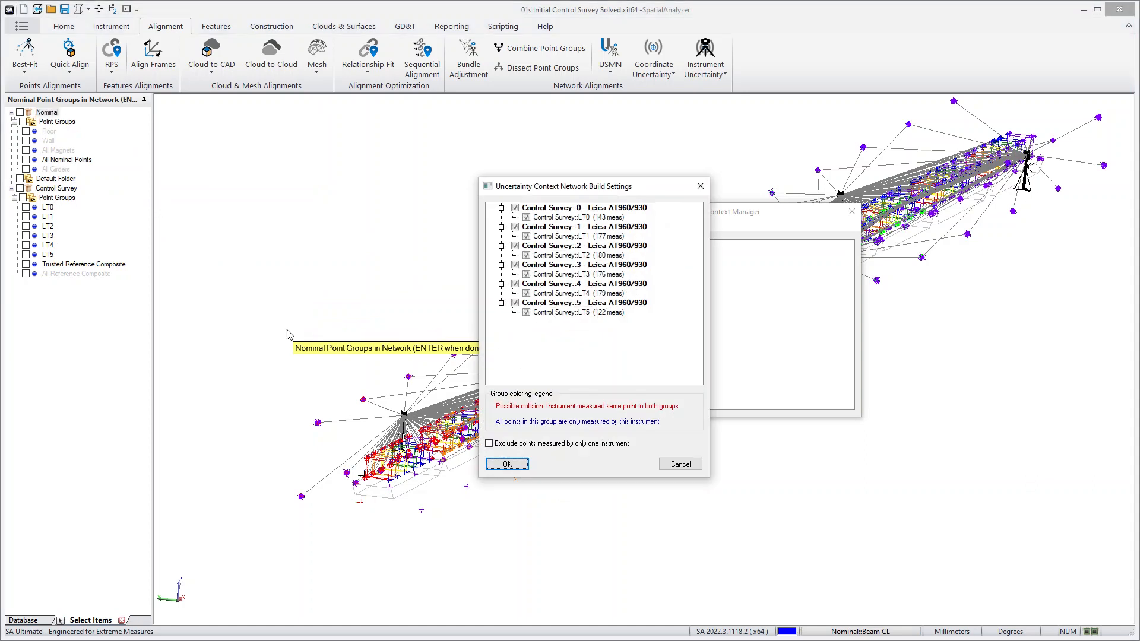
click(506, 463)
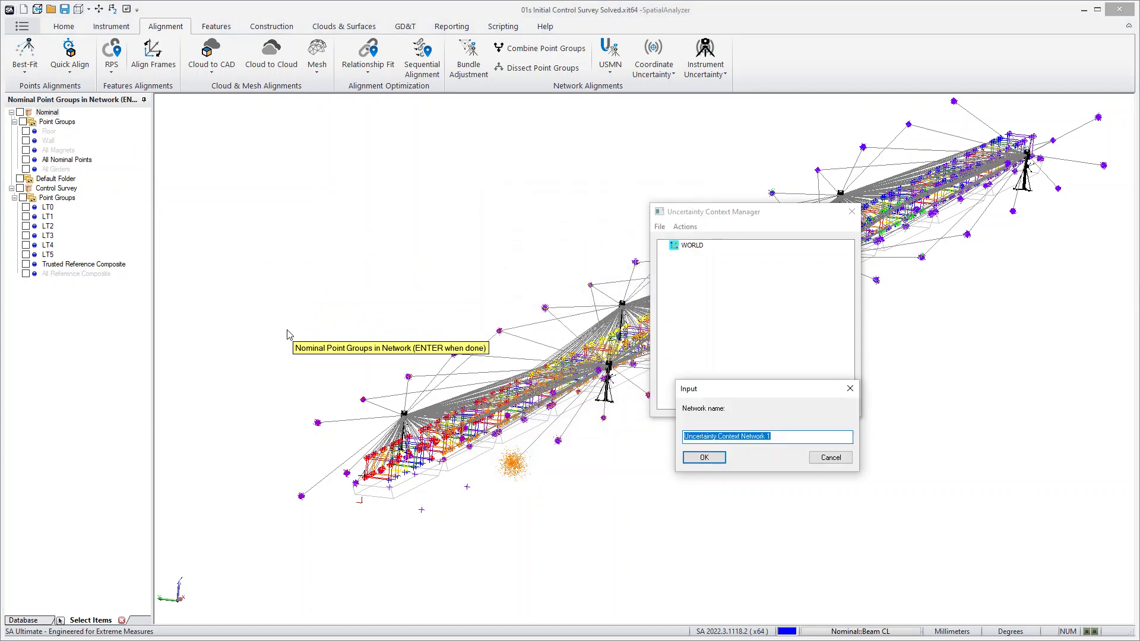
click(703, 457)
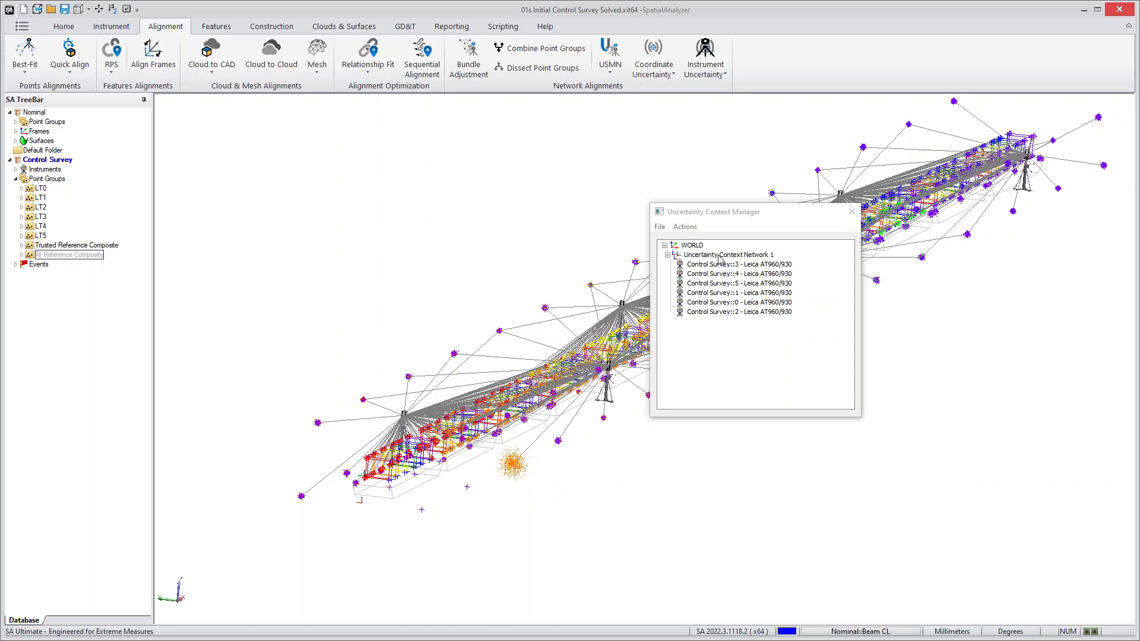
mouse_move(715, 224)
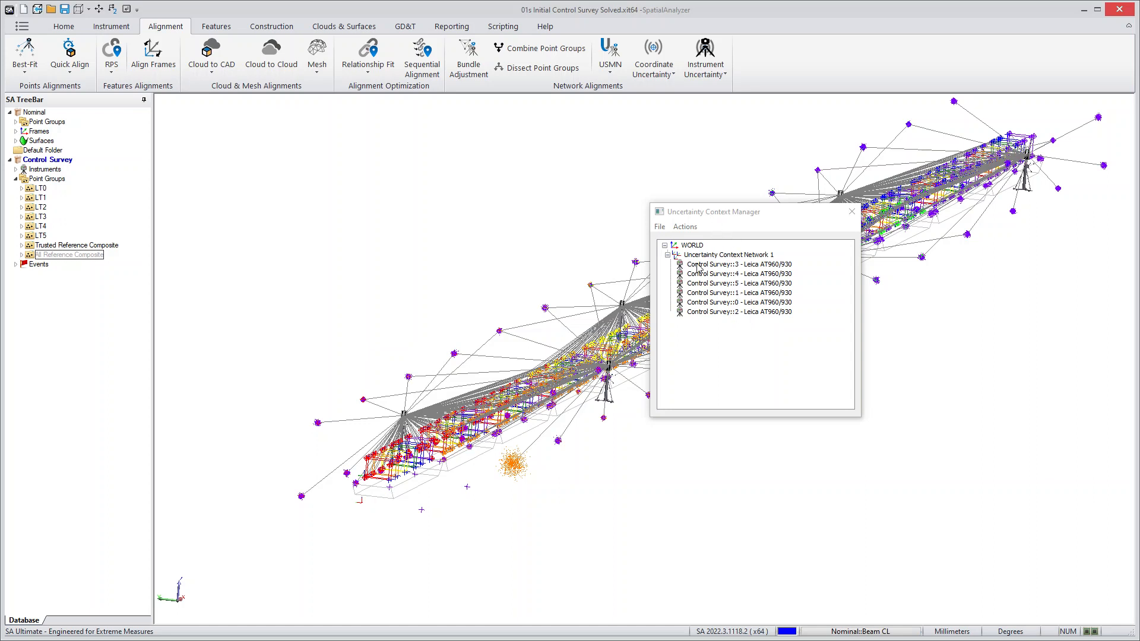
click(852, 211)
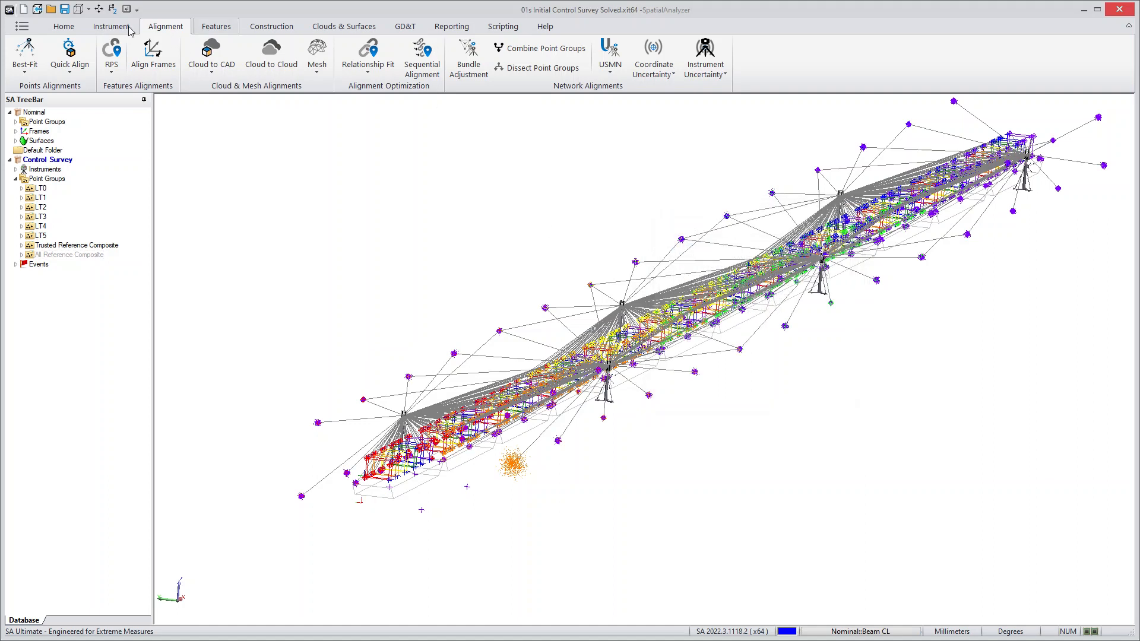
click(610, 56)
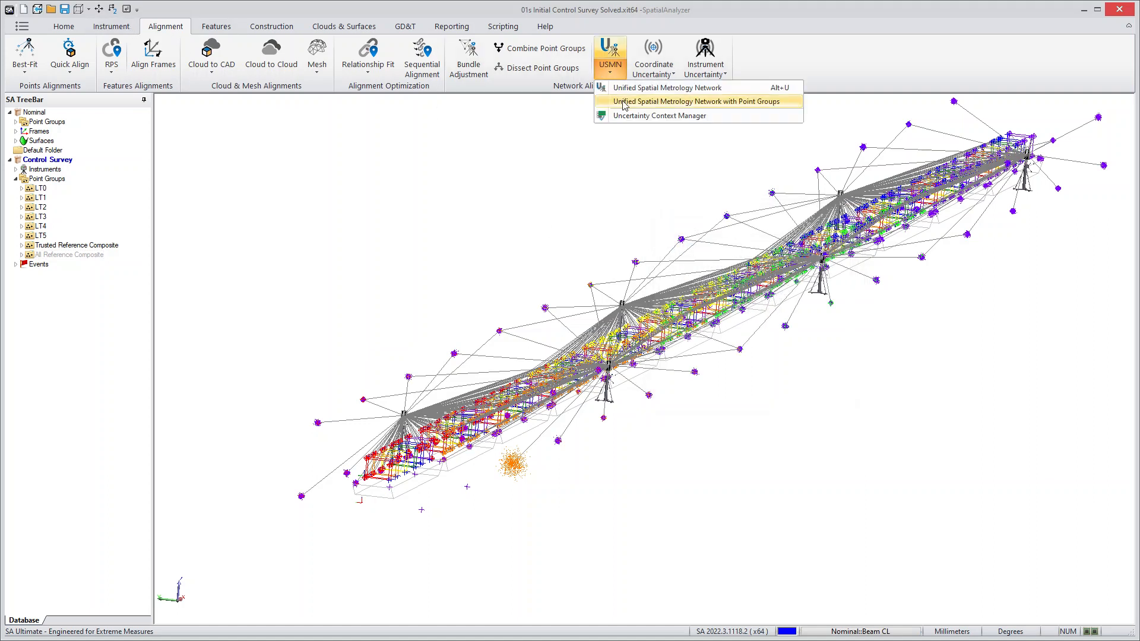
click(659, 115)
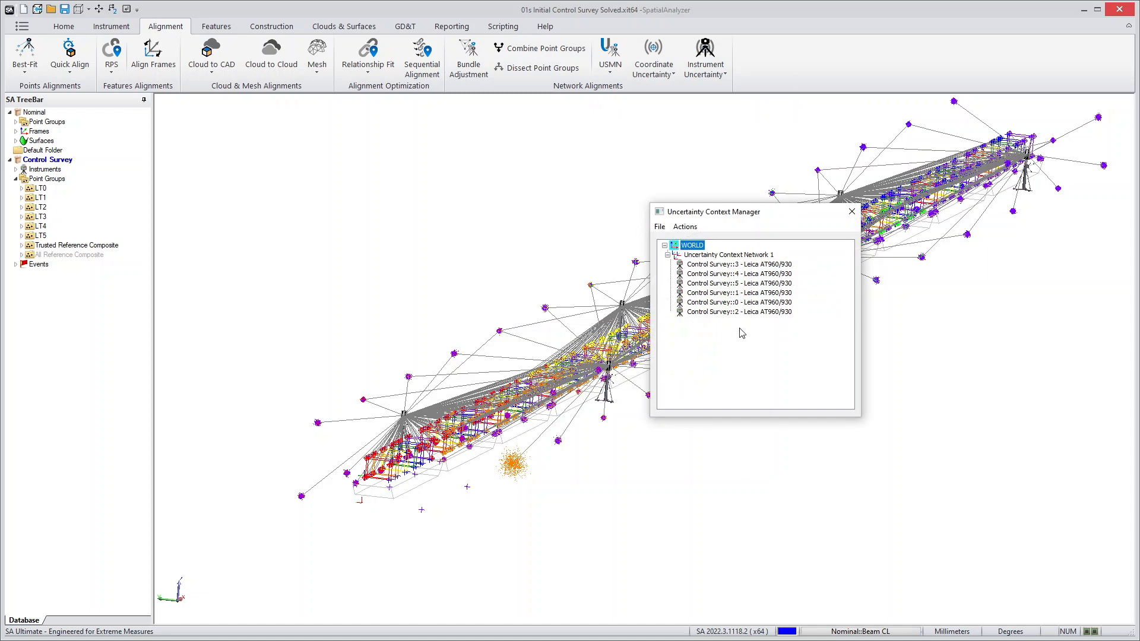
mouse_move(576, 417)
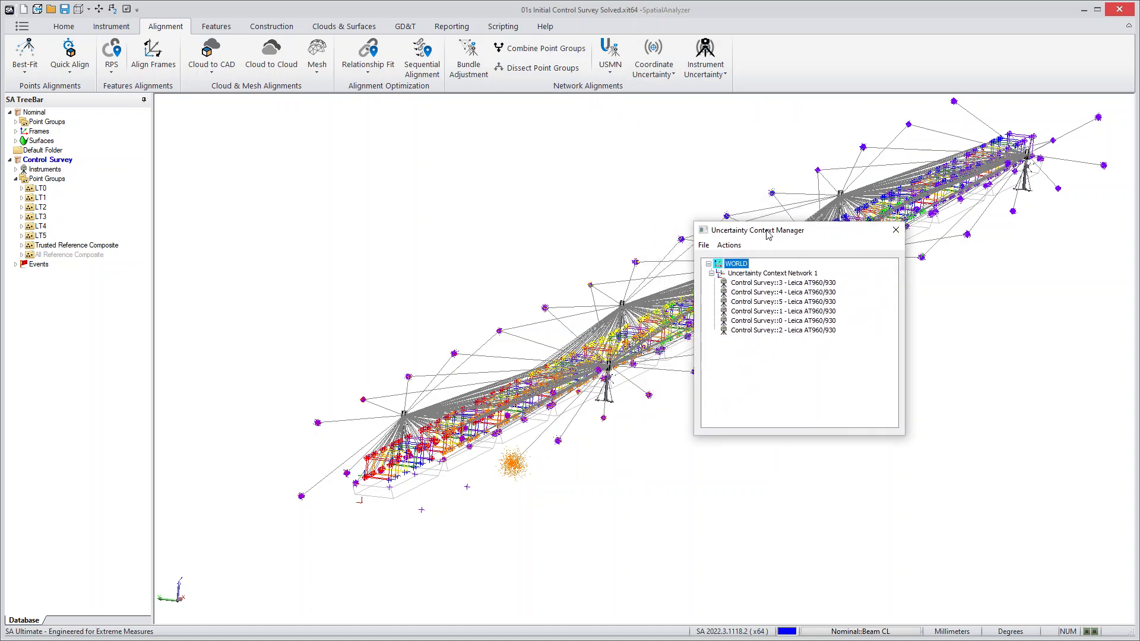
drag(759, 229, 778, 235)
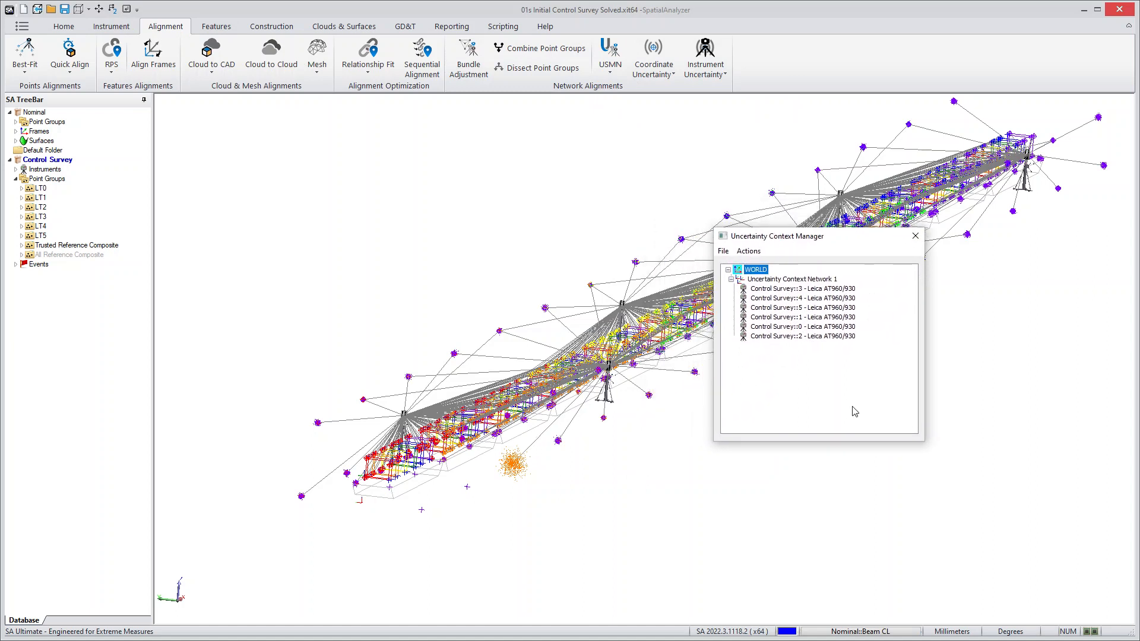
right_click(791, 278)
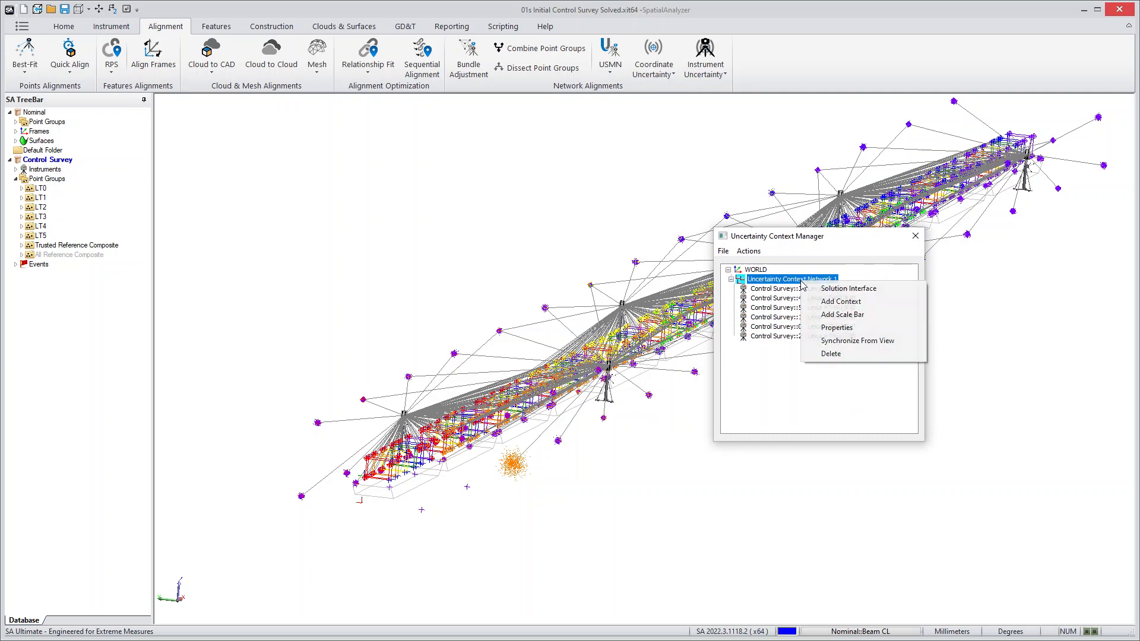
mouse_move(848, 288)
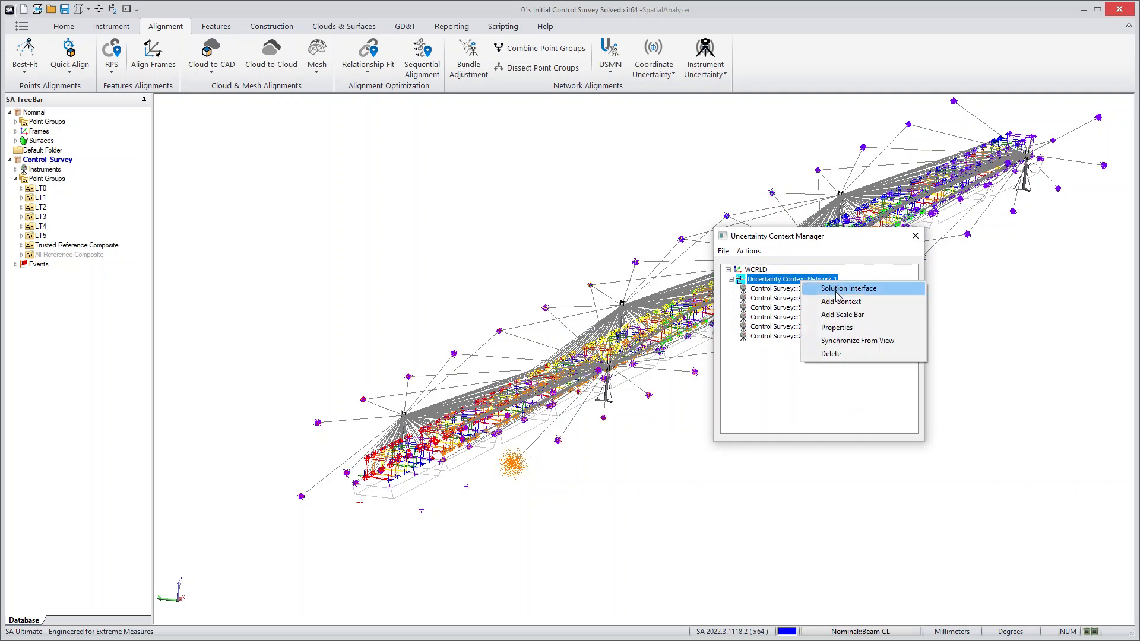
- Solve Uncertainty Context Network 1 in the Solution Interface, giving overall RMS 0.0929
click(848, 288)
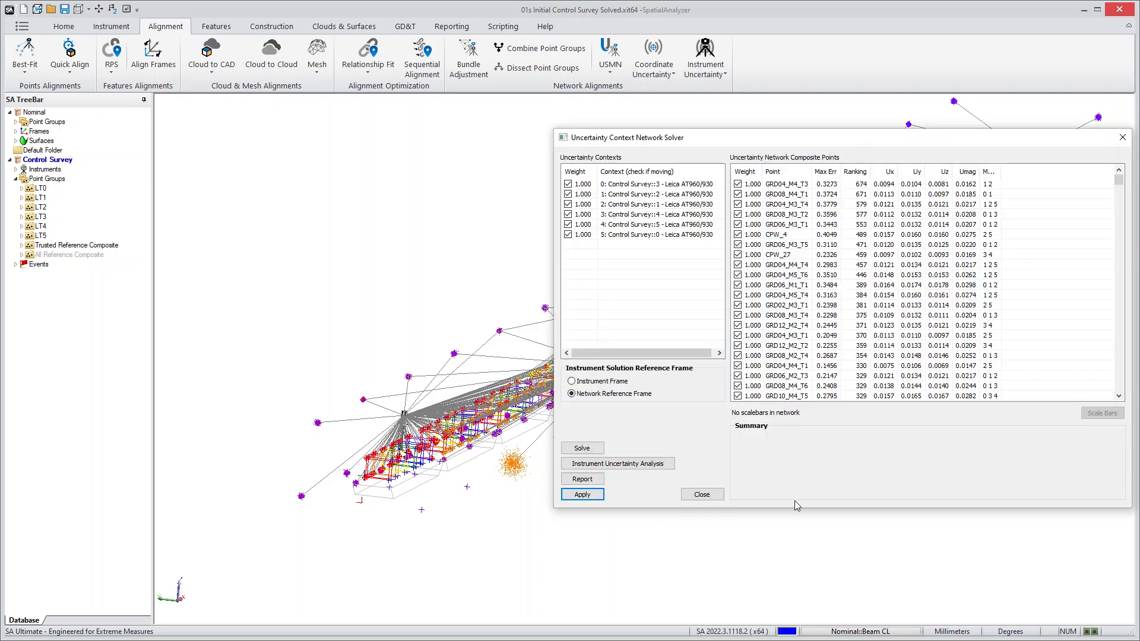
mouse_move(762, 465)
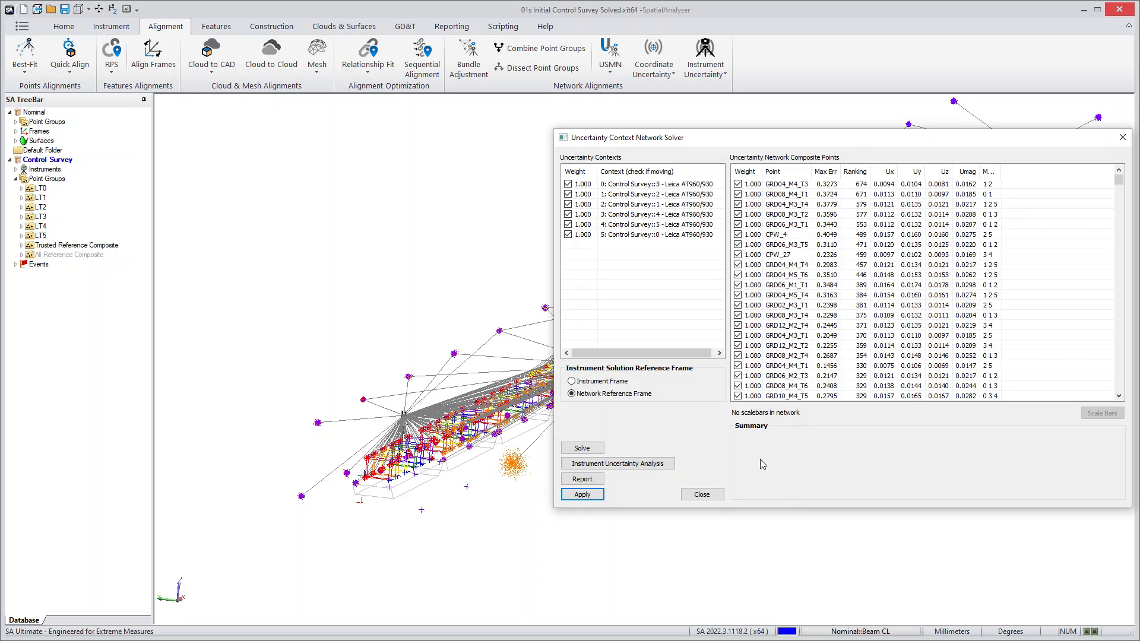
mouse_move(817, 320)
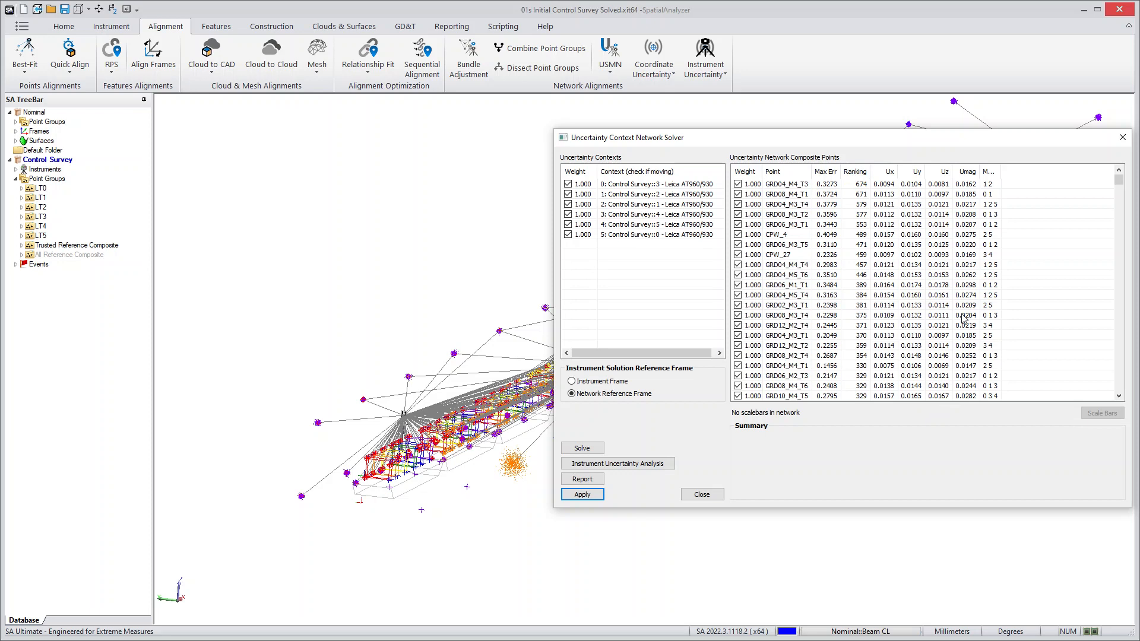
mouse_move(898, 390)
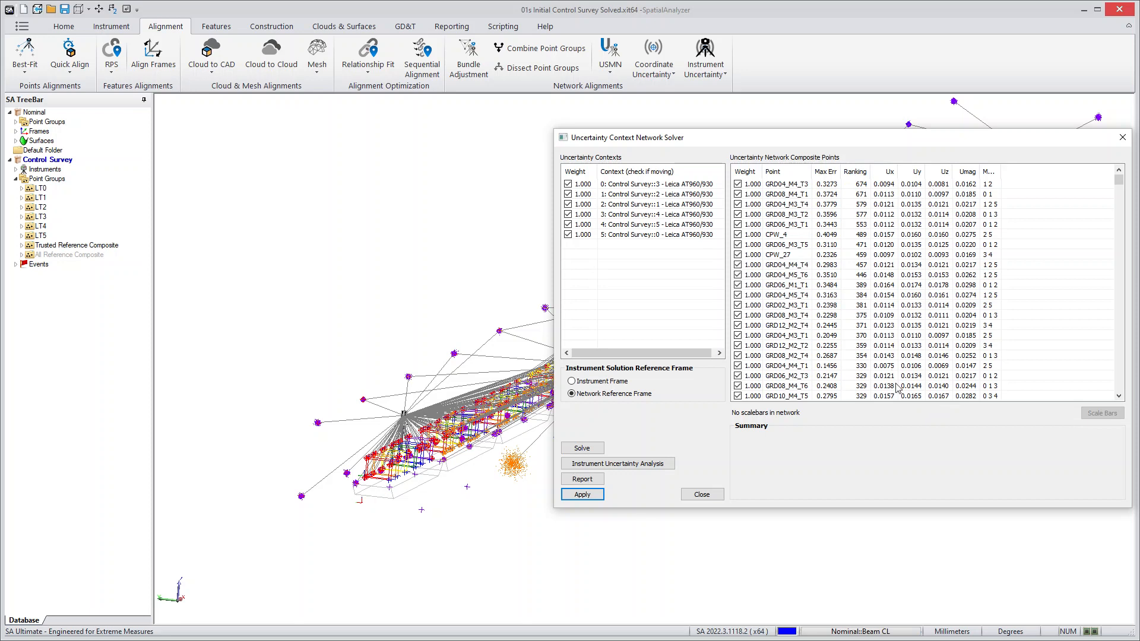
click(582, 448)
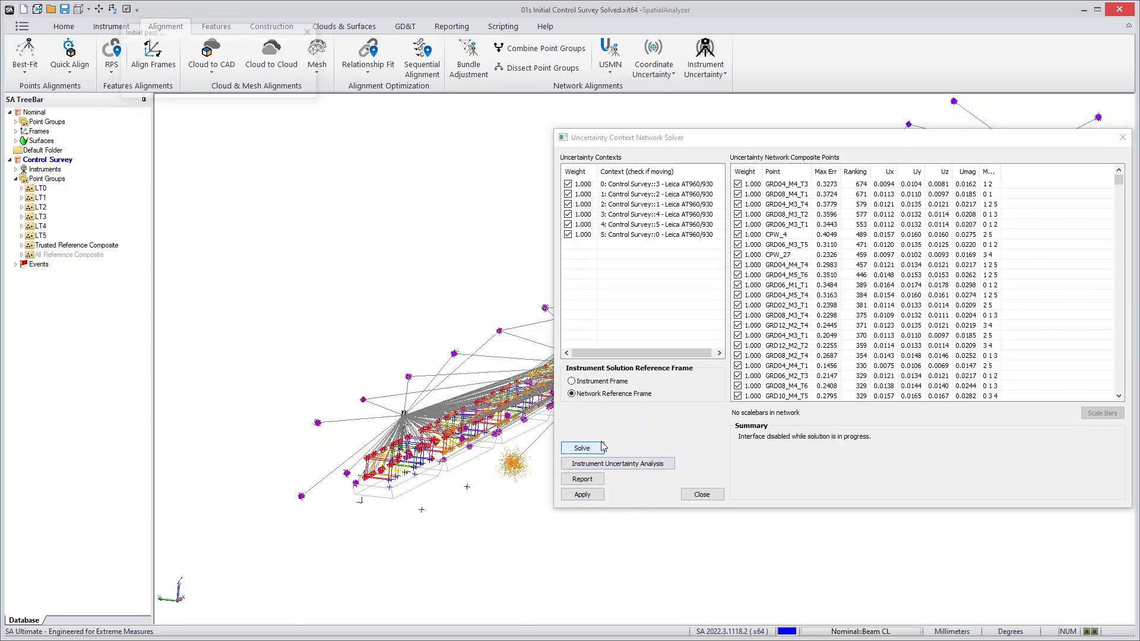
click(582, 448)
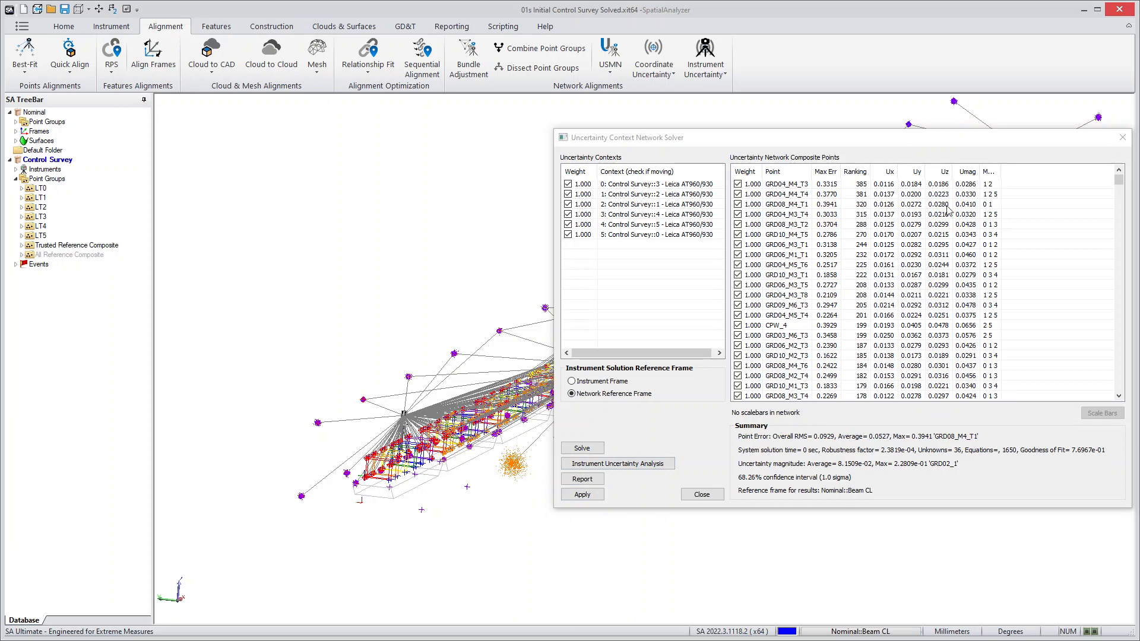
mouse_move(855, 442)
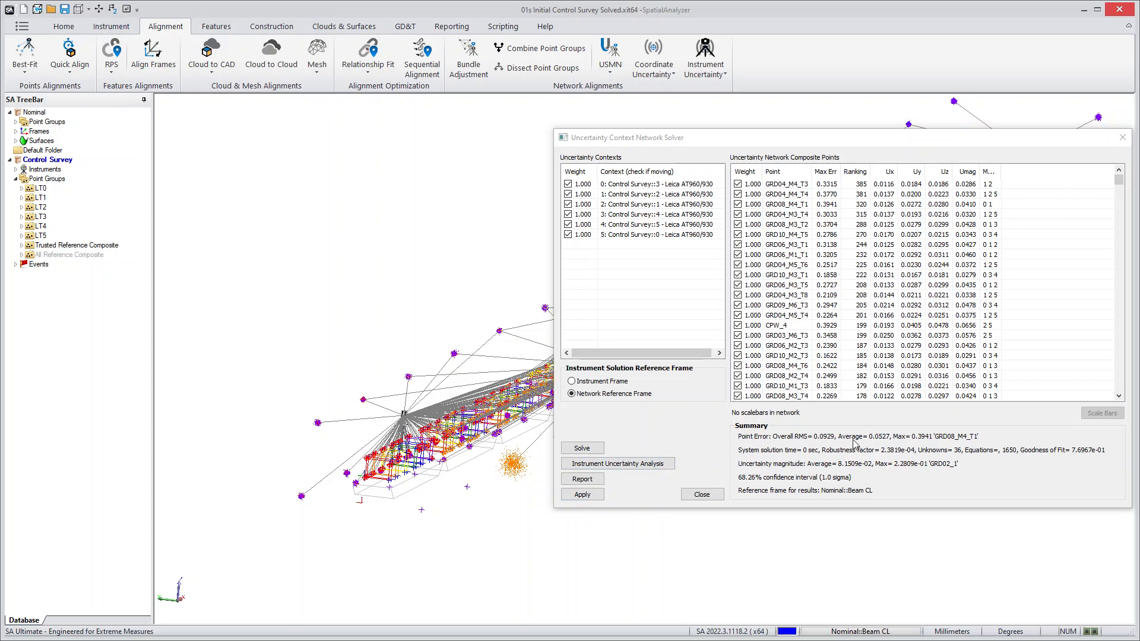
mouse_move(879, 143)
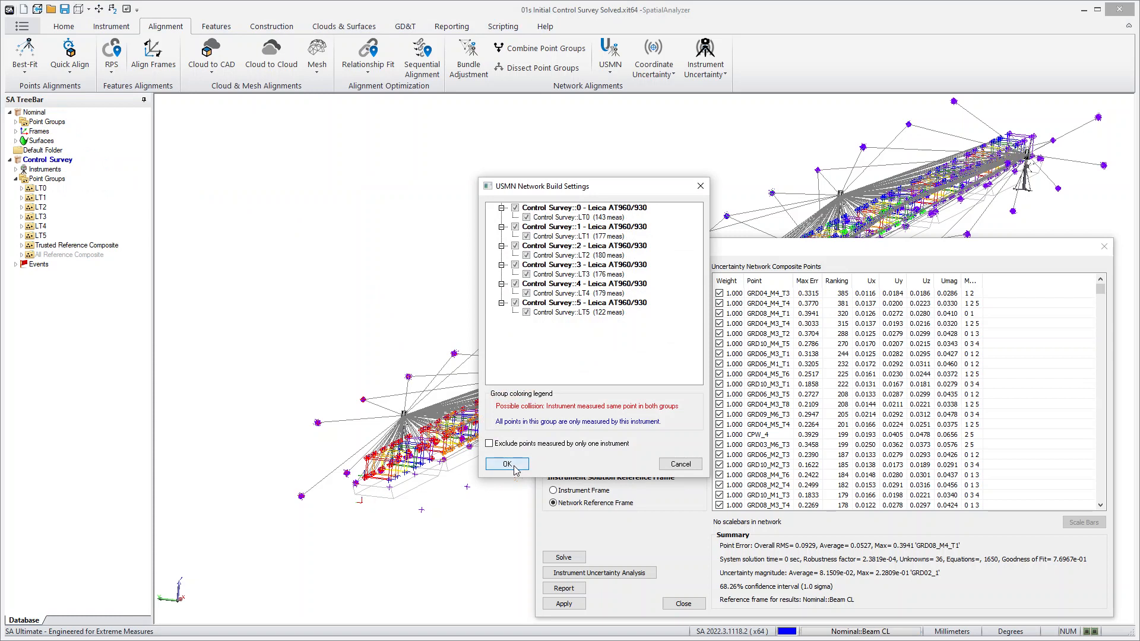
- Accept the USMN pairings and begin a 300-sample uncertainty field analysis of the network
click(506, 463)
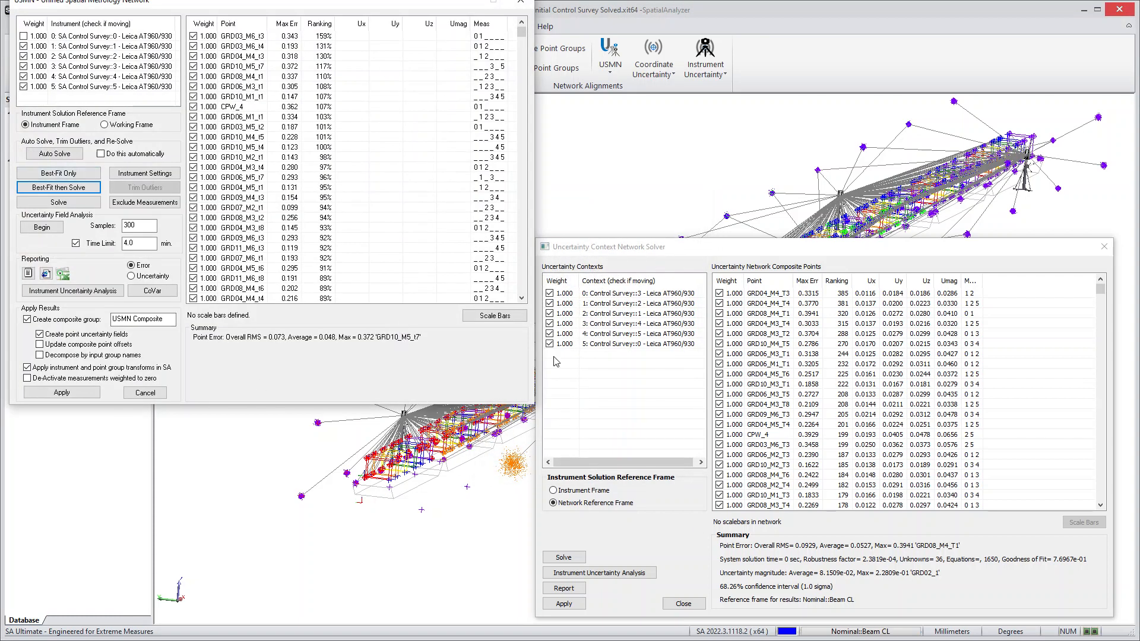
mouse_move(242, 9)
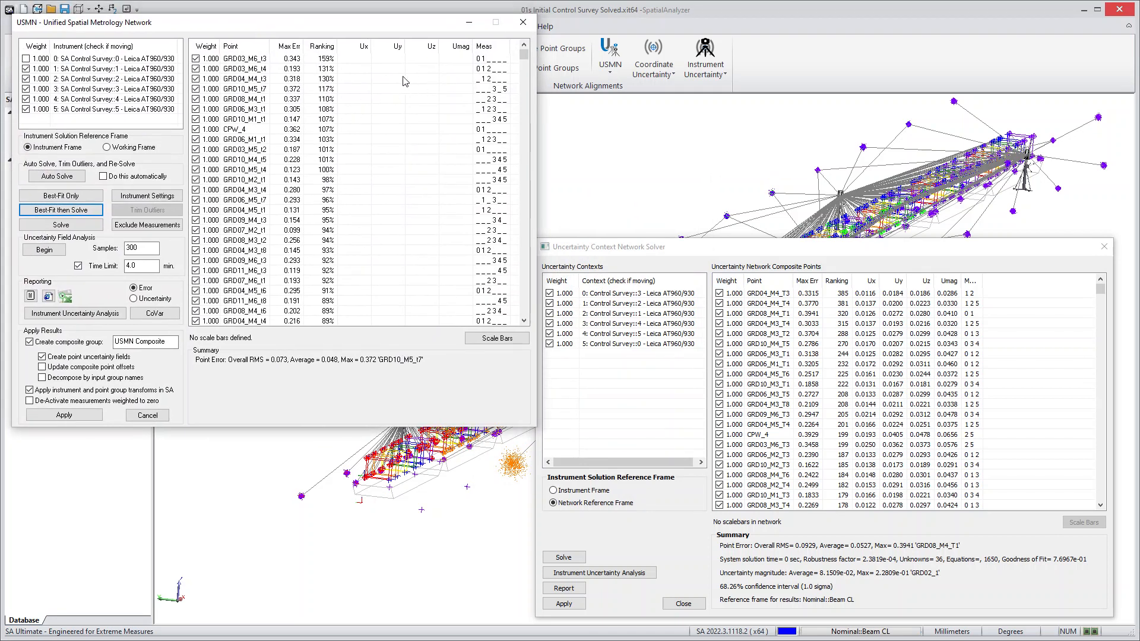
mouse_move(17, 218)
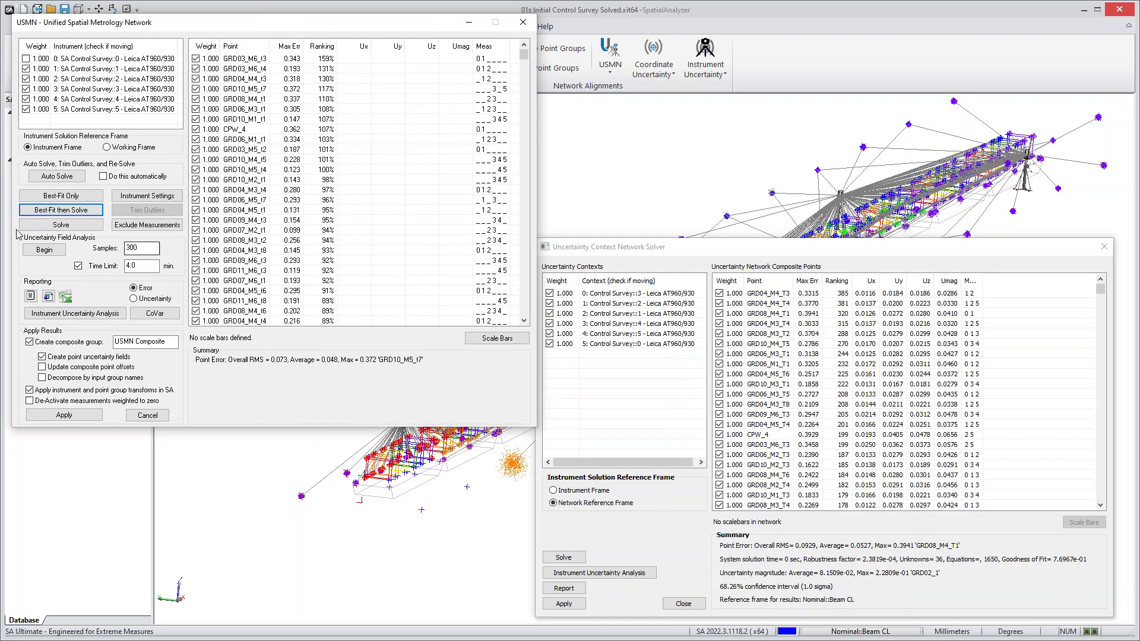
click(60, 224)
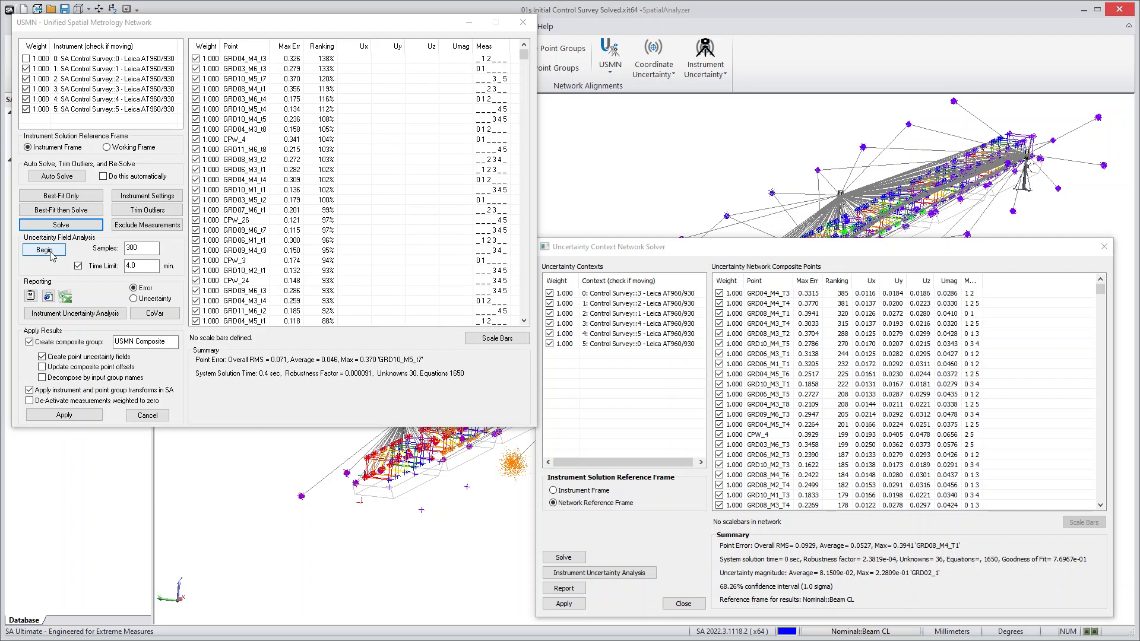
click(39, 250)
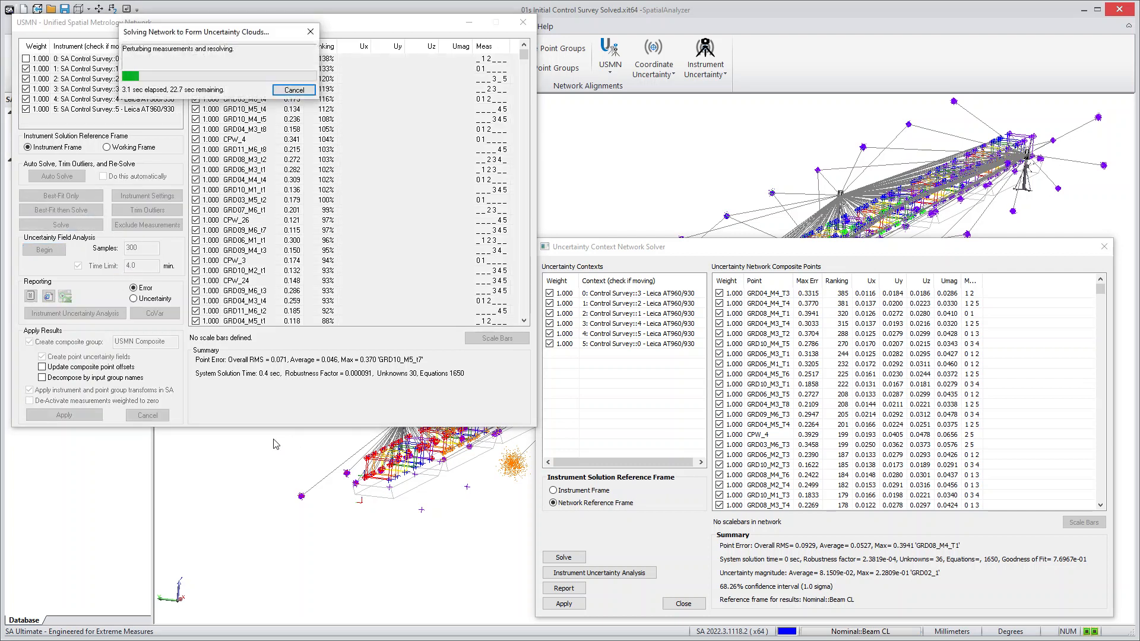
mouse_move(200, 399)
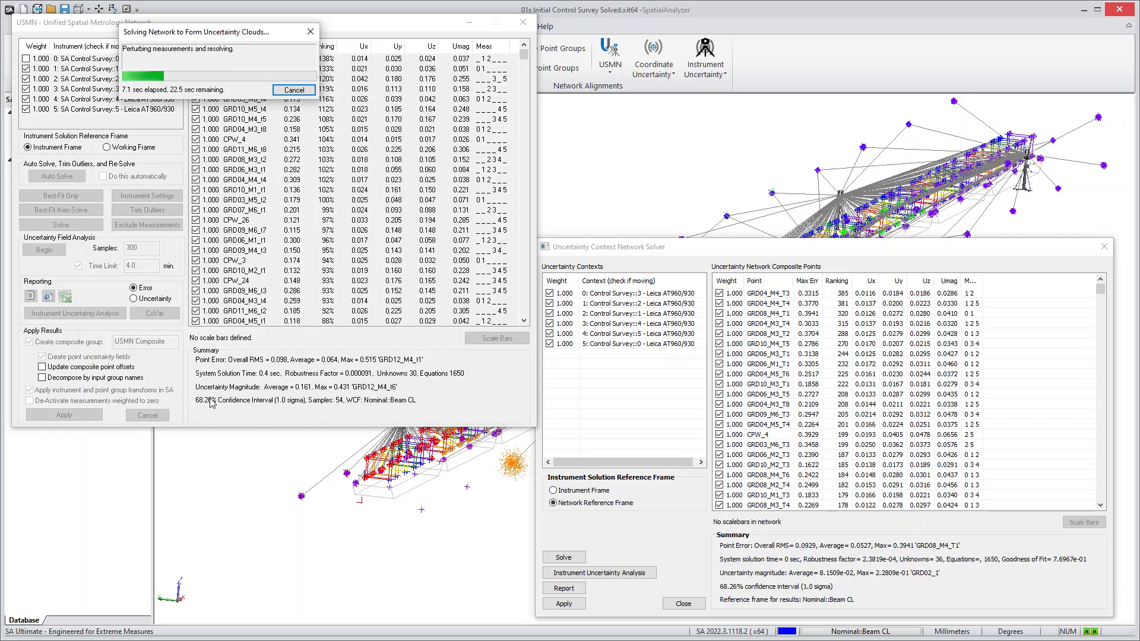
mouse_move(320, 479)
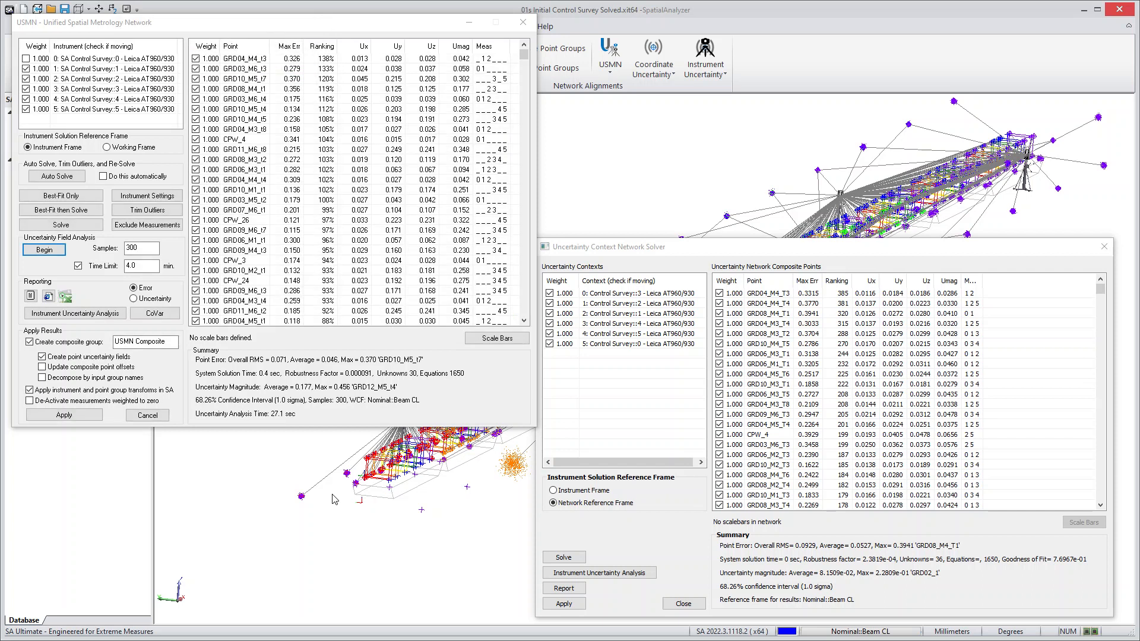
mouse_move(523, 21)
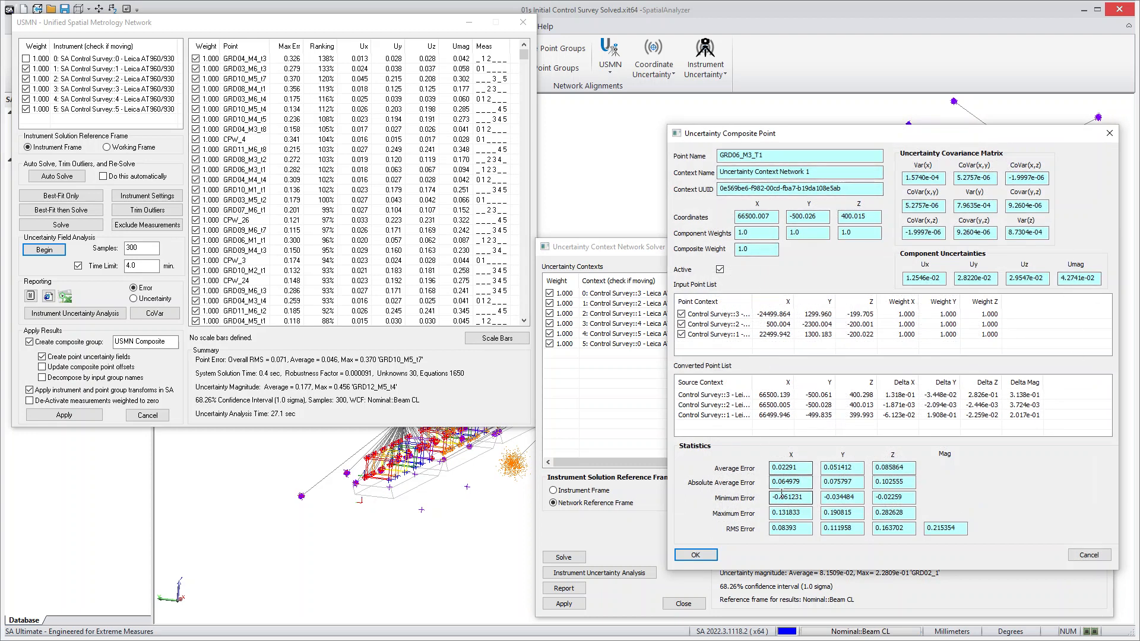
mouse_move(1005, 242)
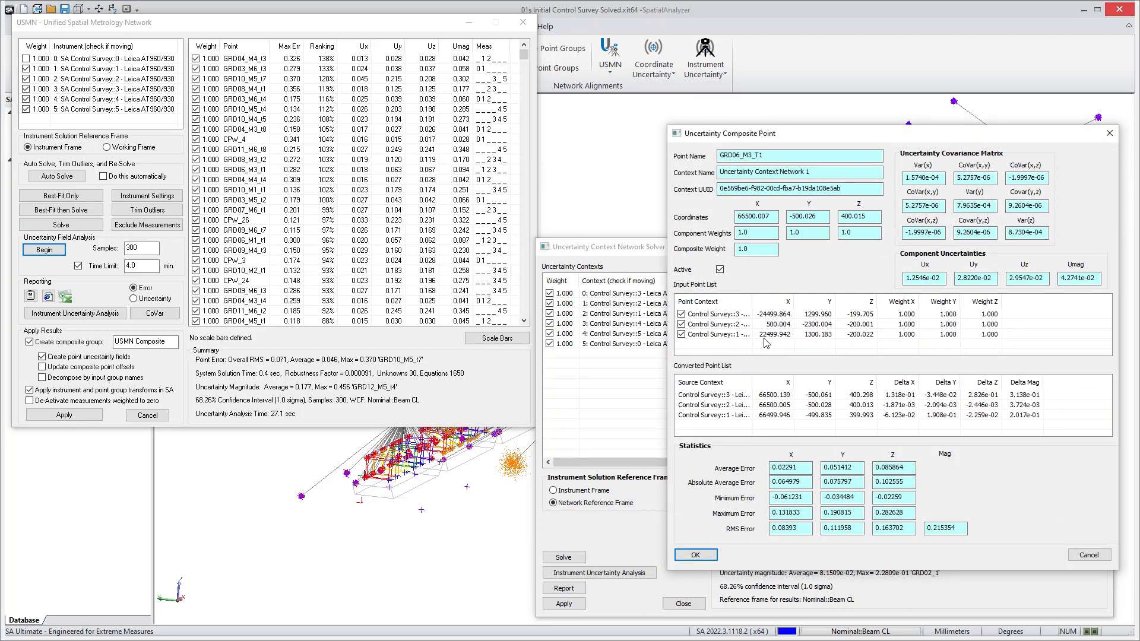
mouse_move(1050, 460)
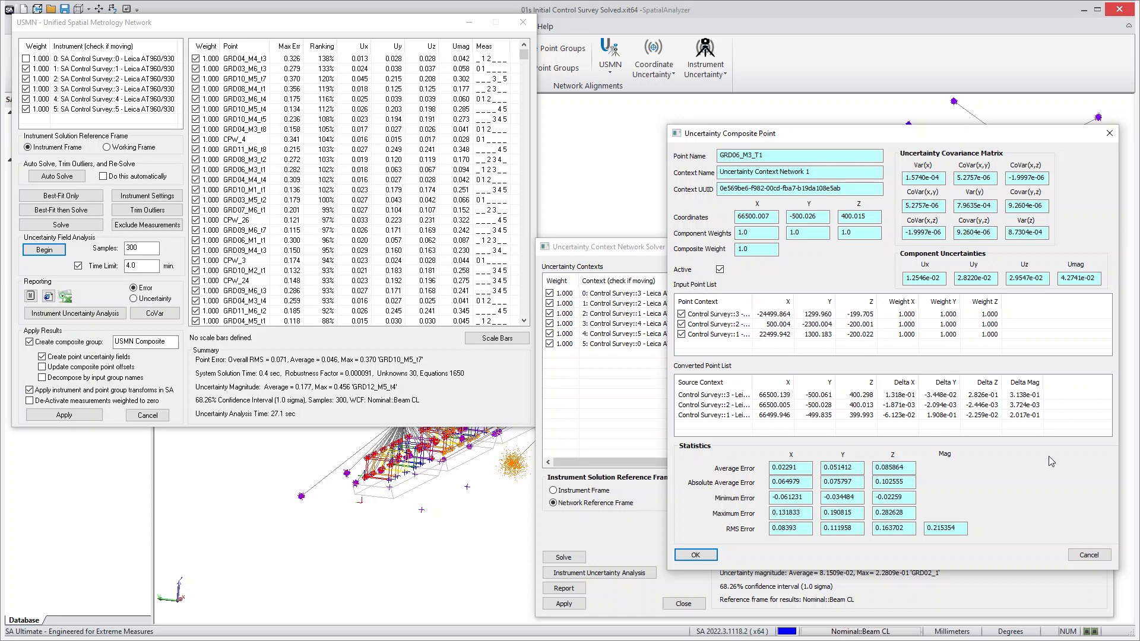
mouse_move(1001, 446)
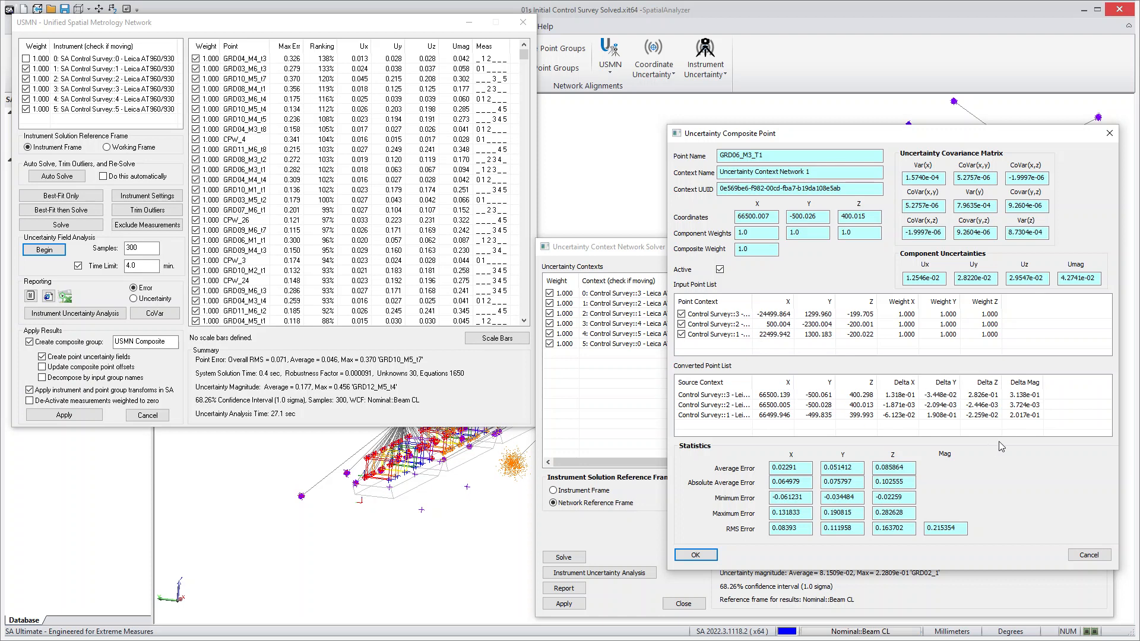
click(696, 555)
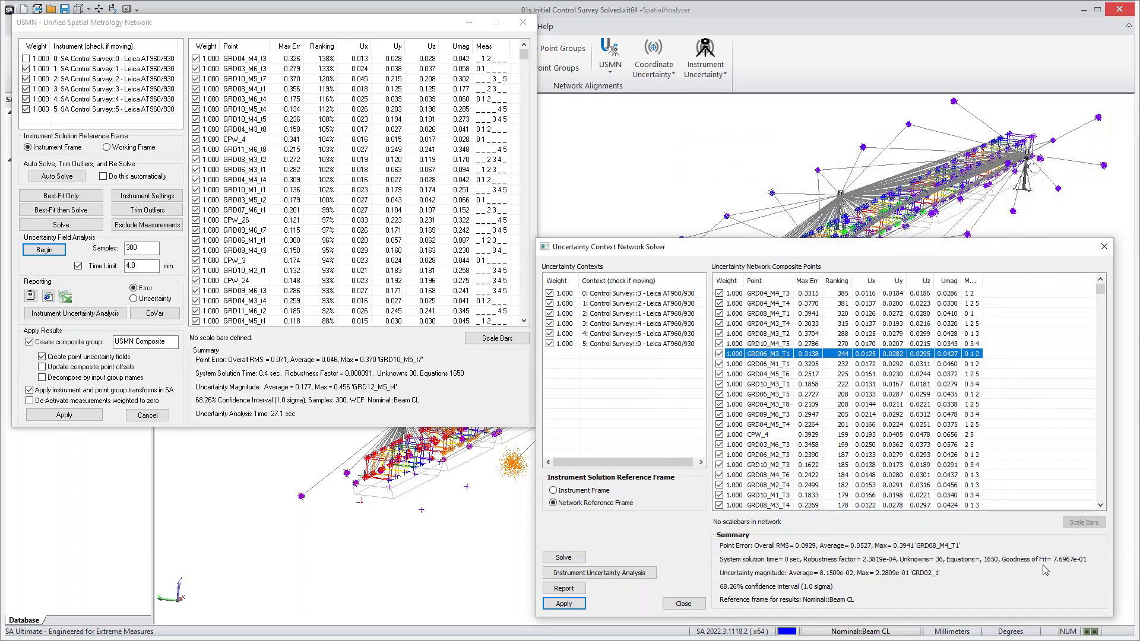
mouse_move(699, 497)
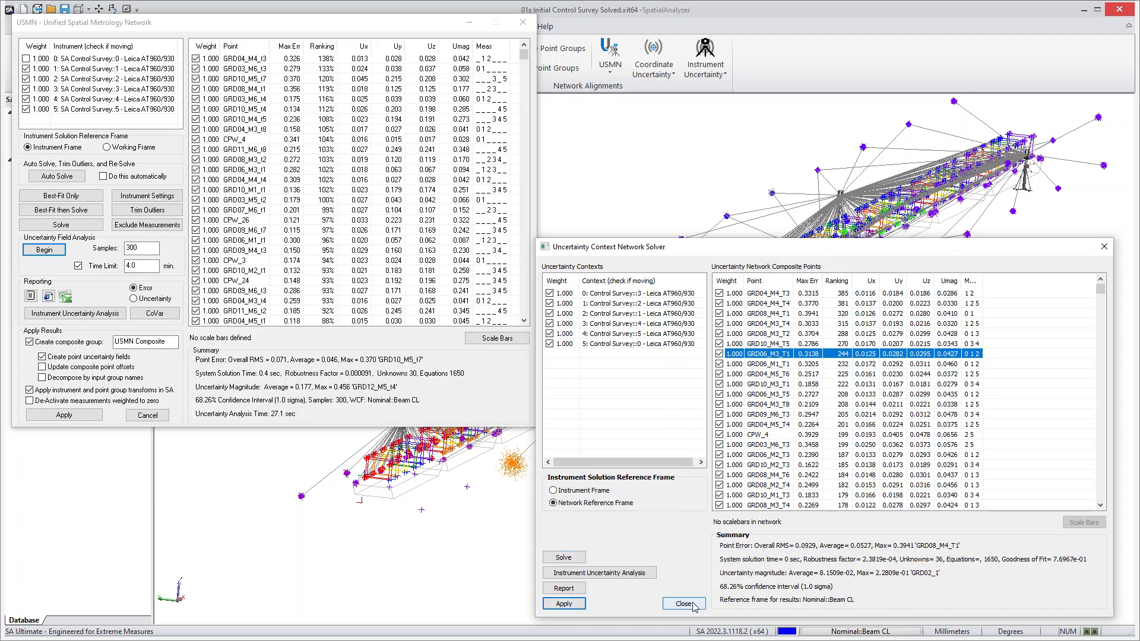
- Close the network solver, the USMN results window and the Uncertainty Context Manager
click(684, 603)
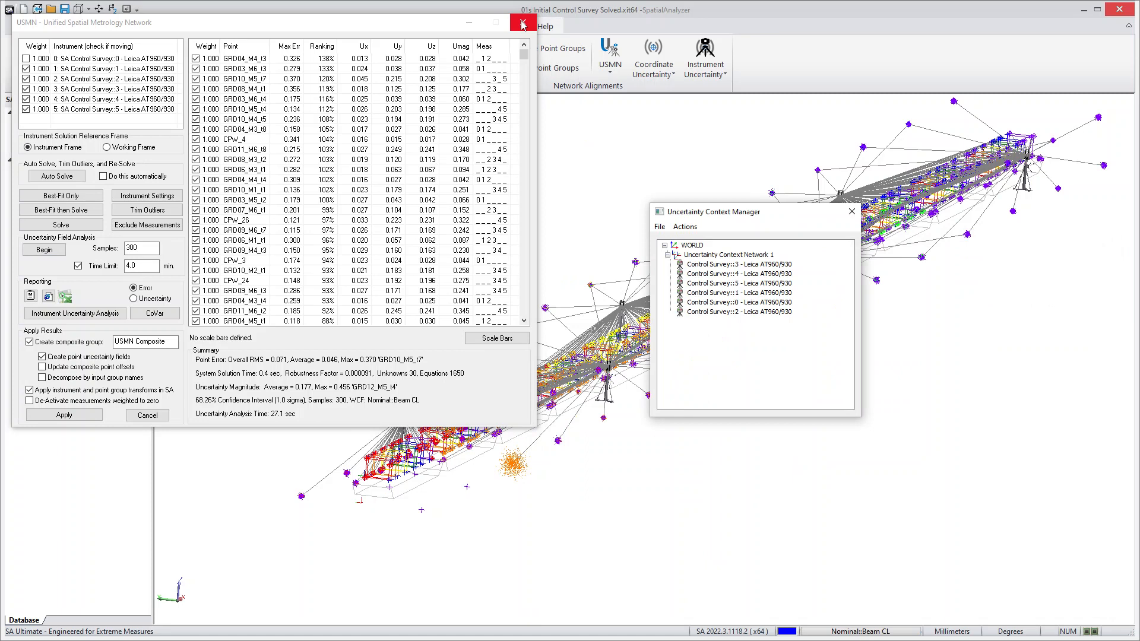
click(519, 21)
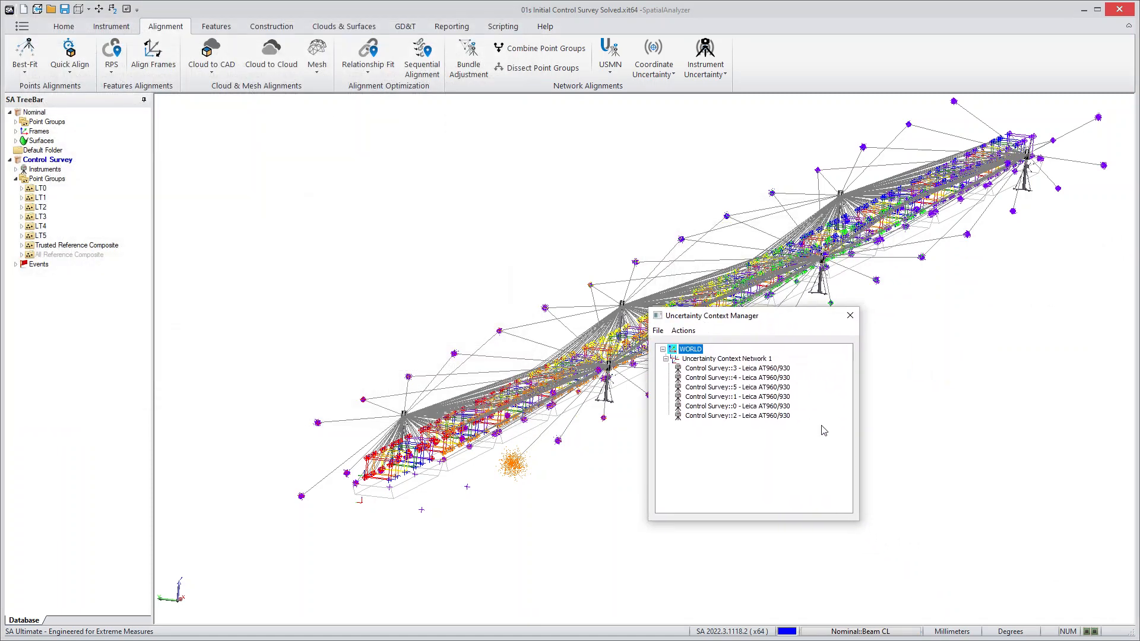
mouse_move(665, 345)
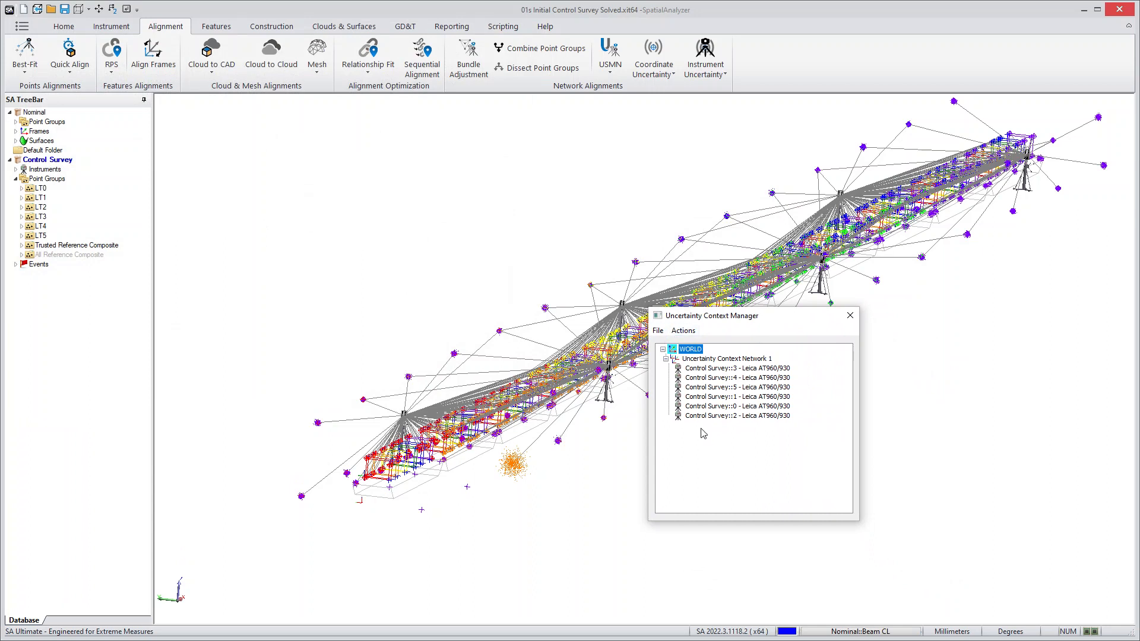
mouse_move(716, 418)
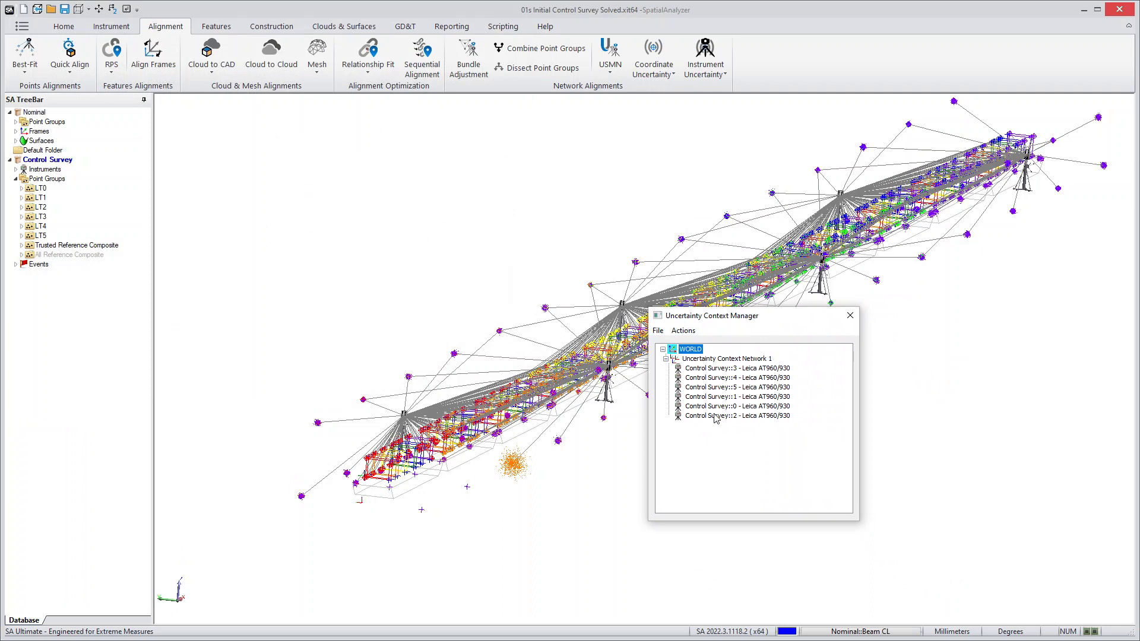
mouse_move(693, 435)
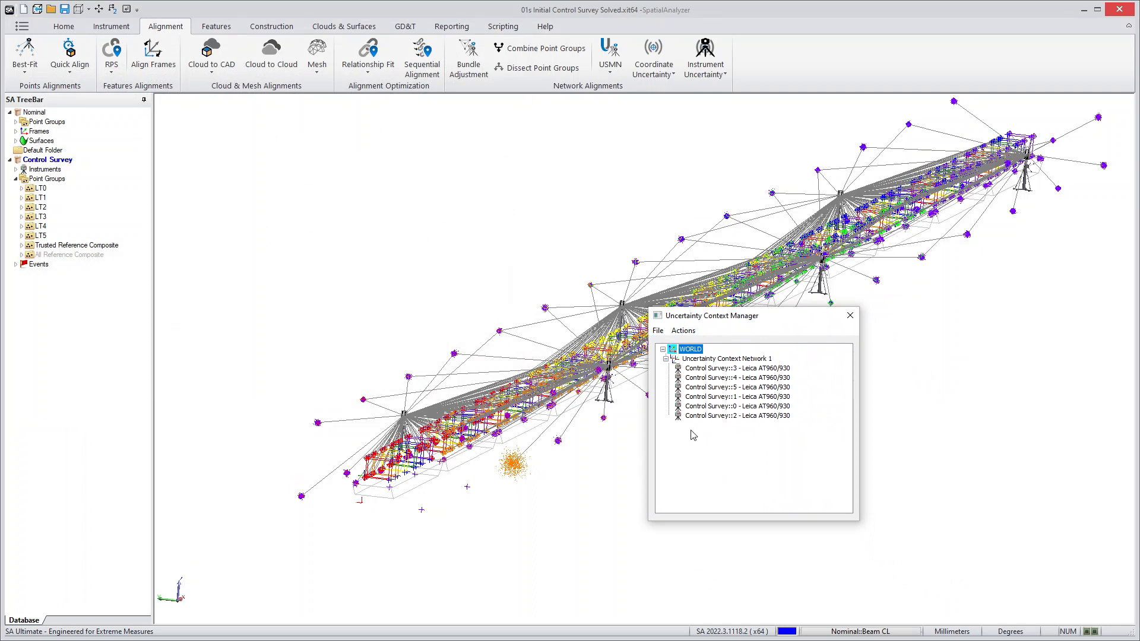
mouse_move(727, 469)
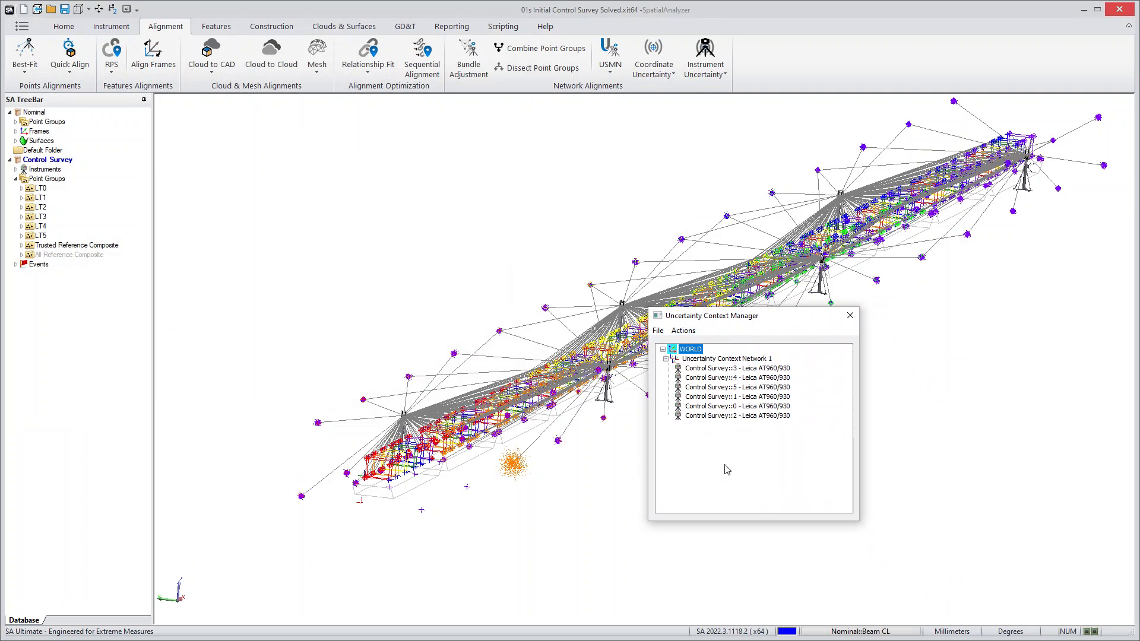
mouse_move(719, 415)
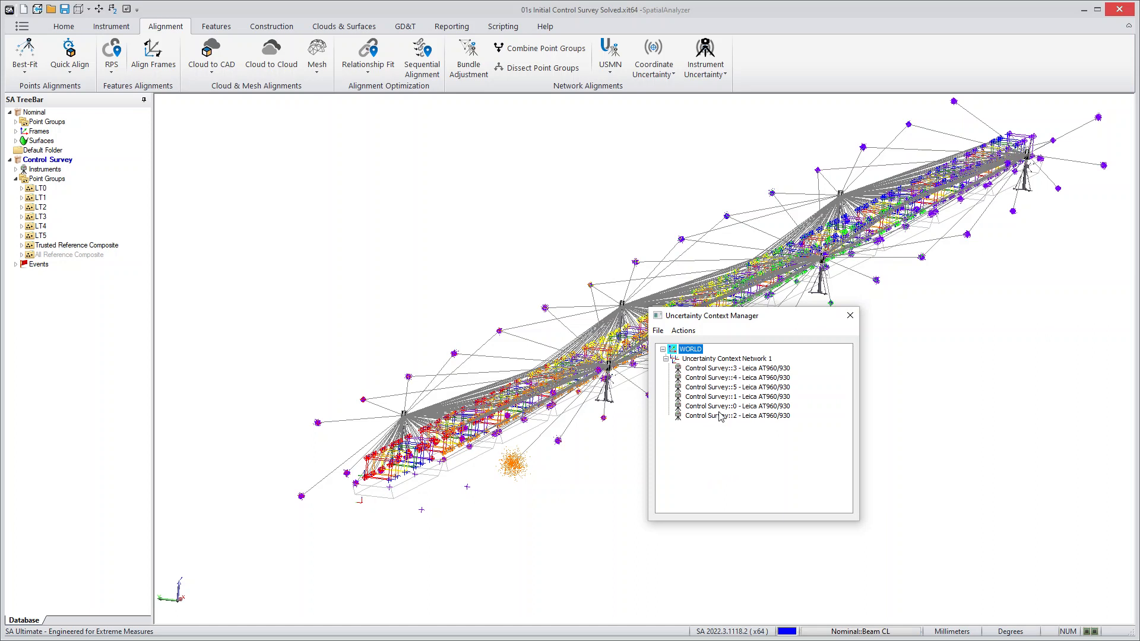
mouse_move(734, 489)
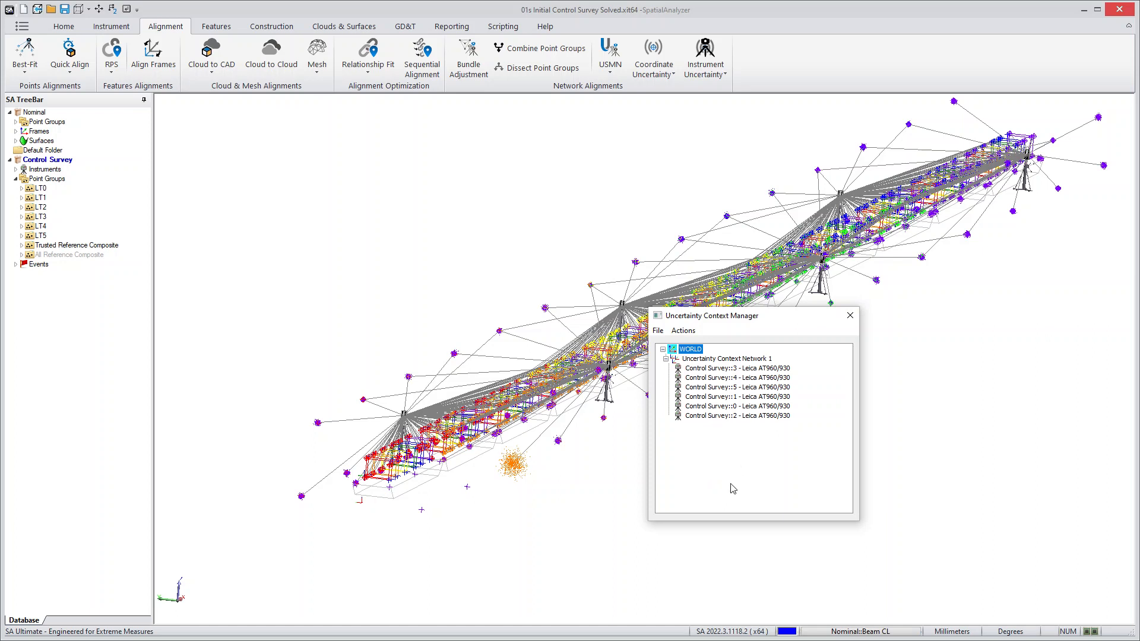
mouse_move(735, 433)
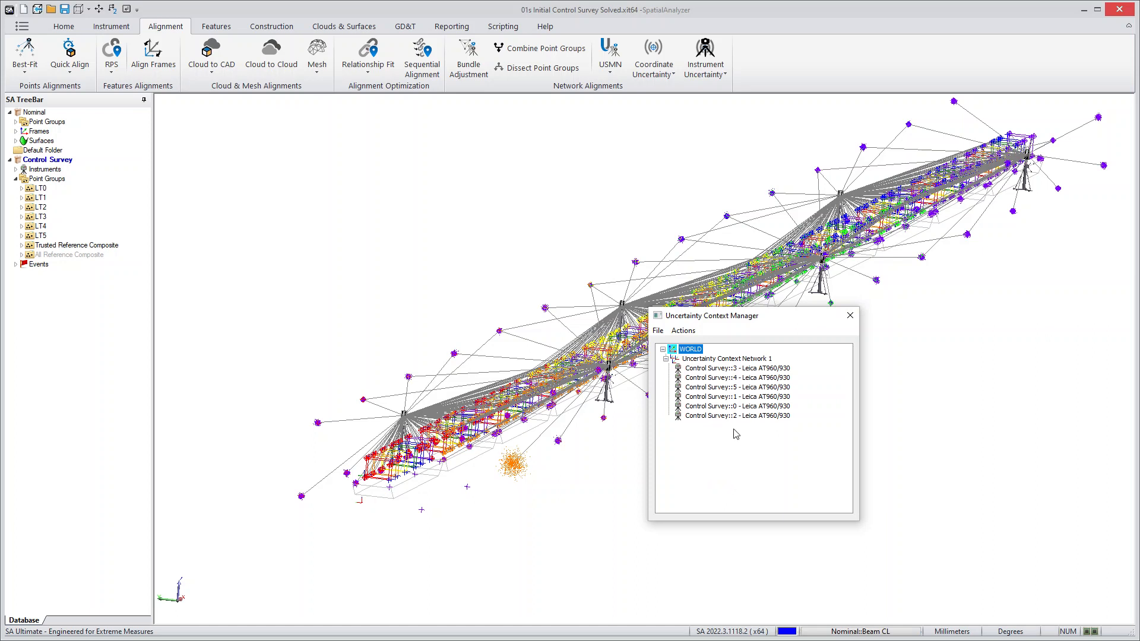
mouse_move(850, 316)
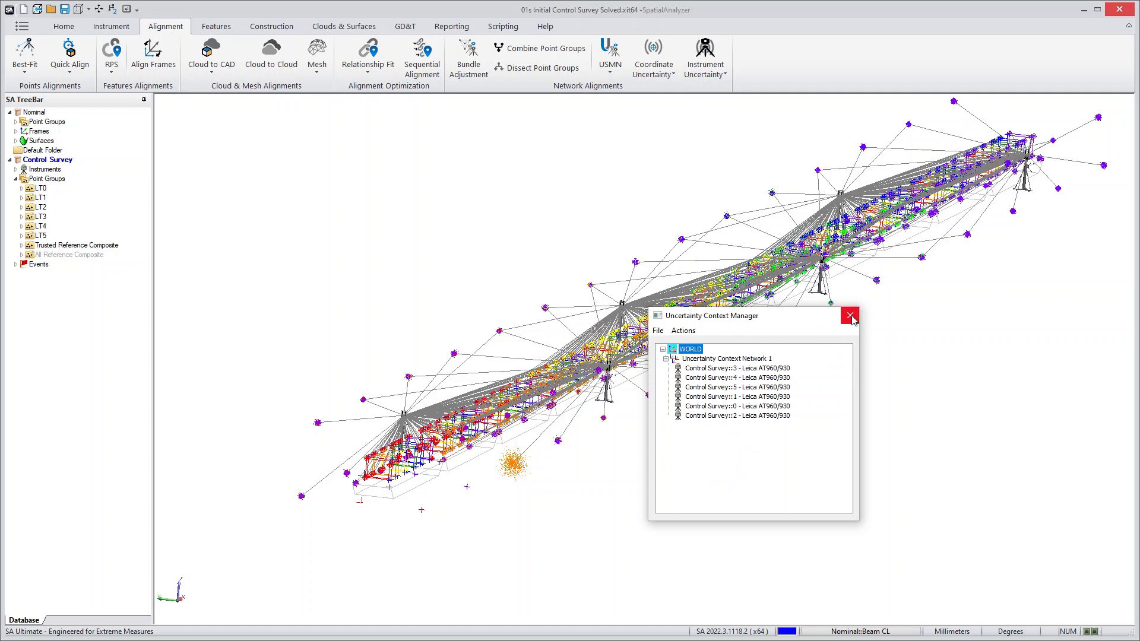
click(849, 316)
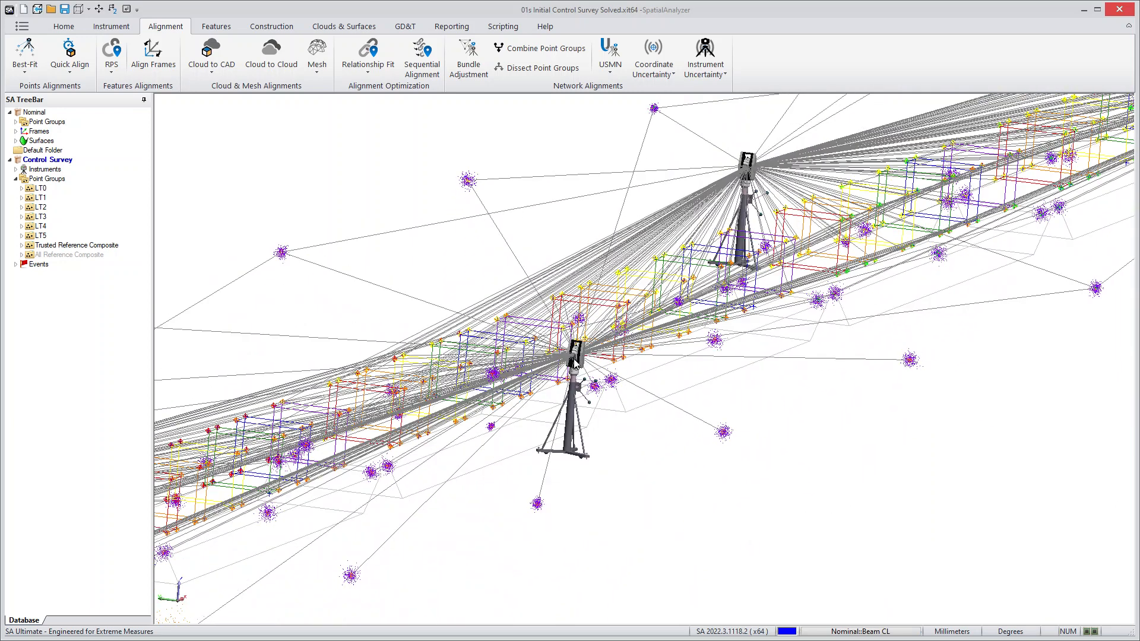
- Bring up the context menu of tracker instrument 1 to reach its Properties
right_click(572, 350)
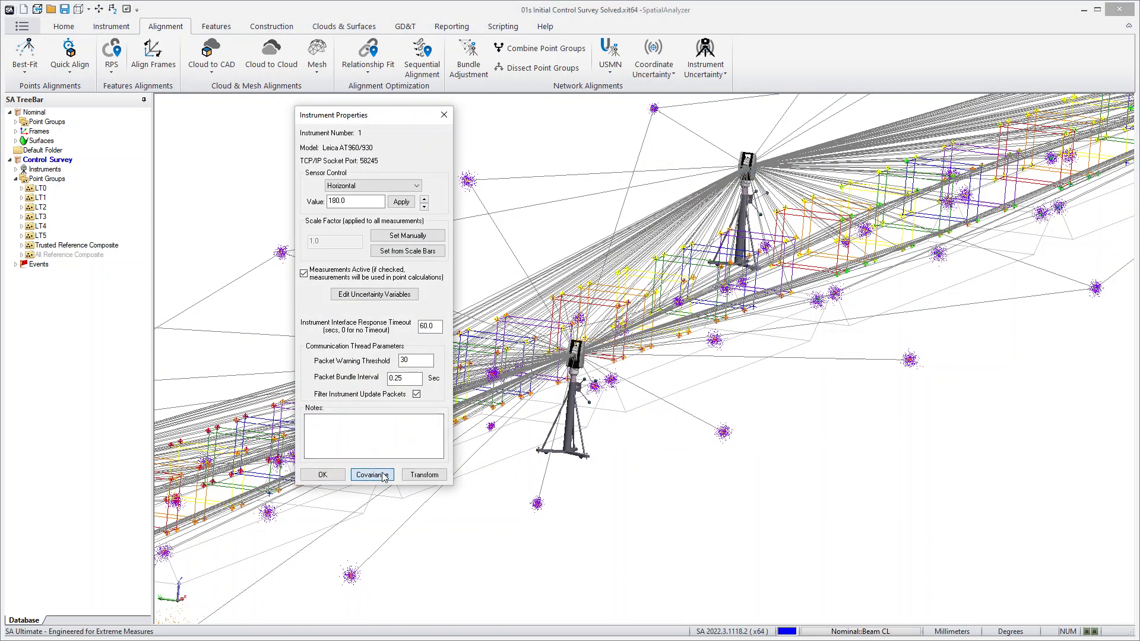
- Review tracker 1's base transform covariance matrix (all zeros), then close Instrument Properties
click(373, 475)
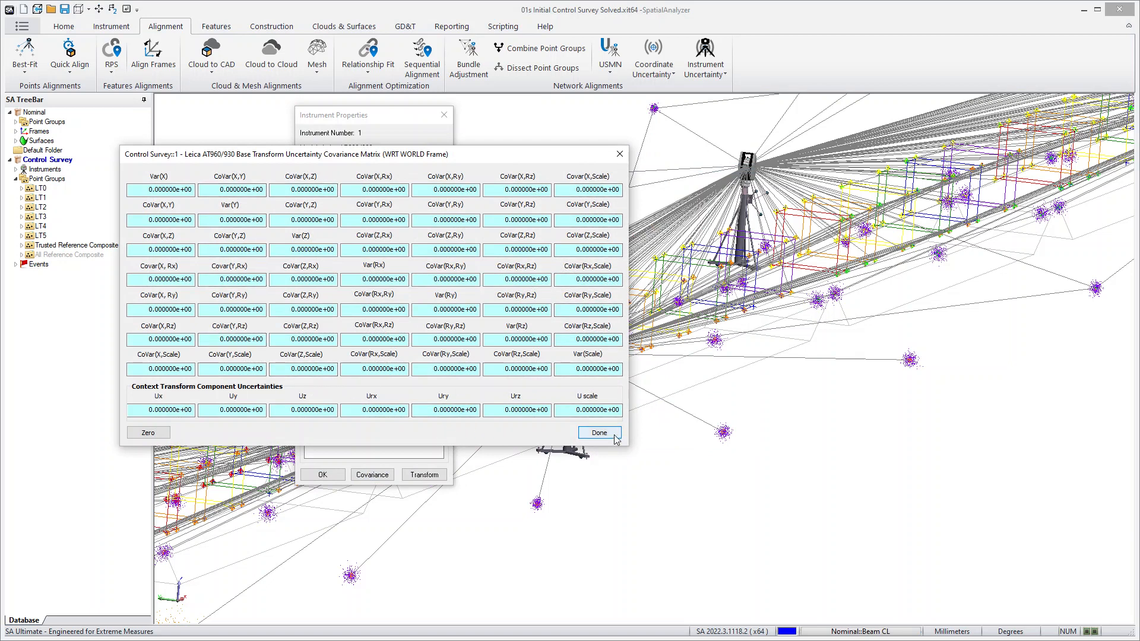
click(599, 432)
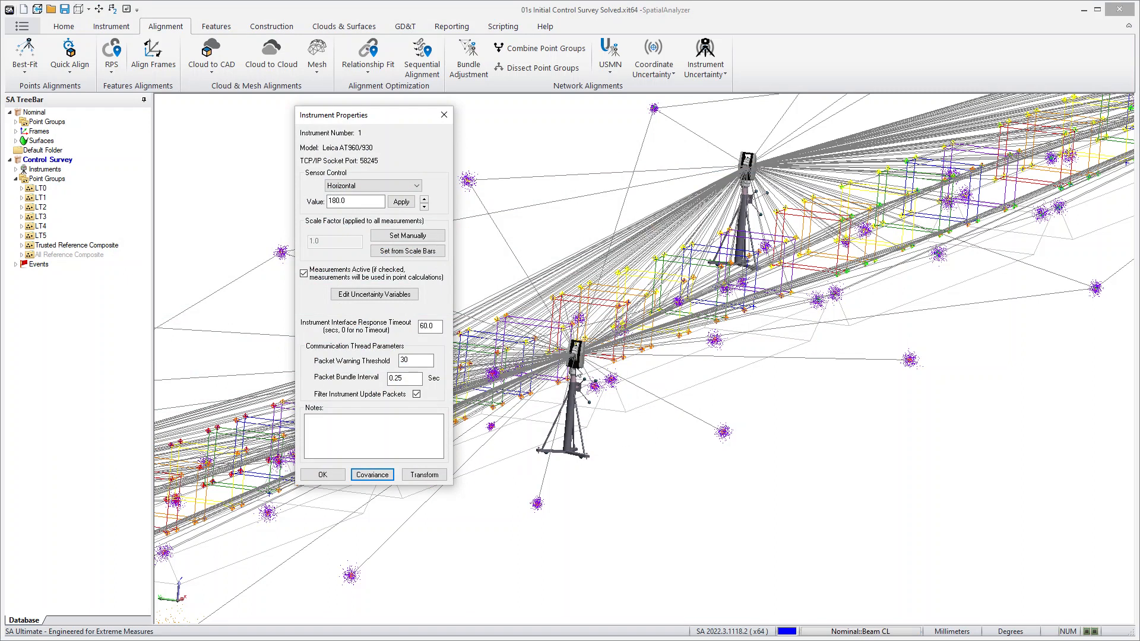
mouse_move(597, 490)
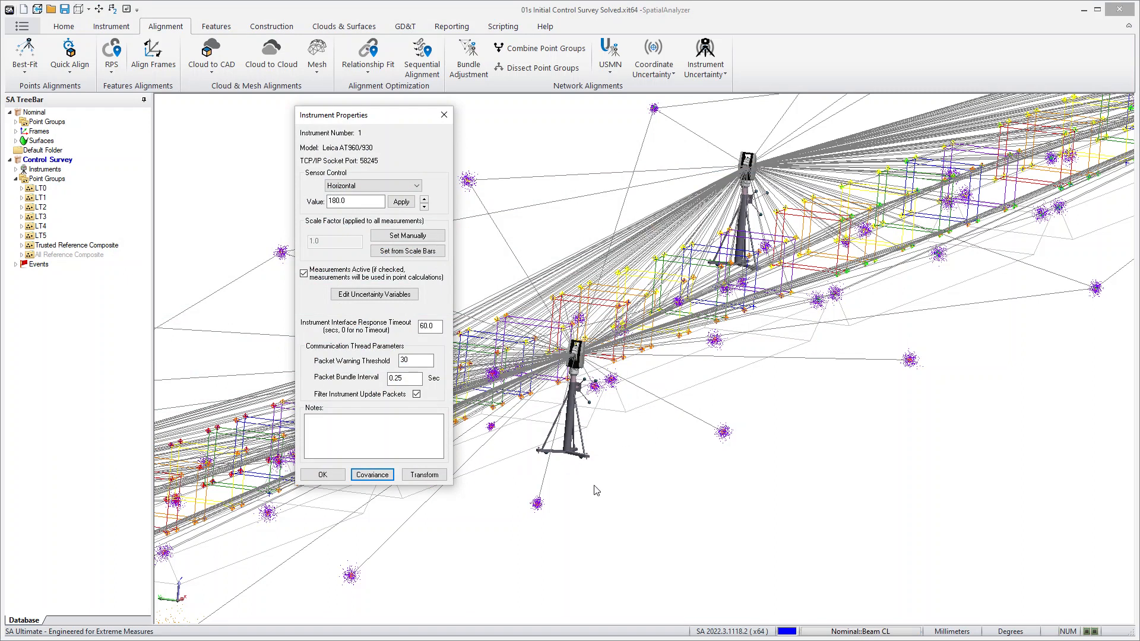
mouse_move(442, 115)
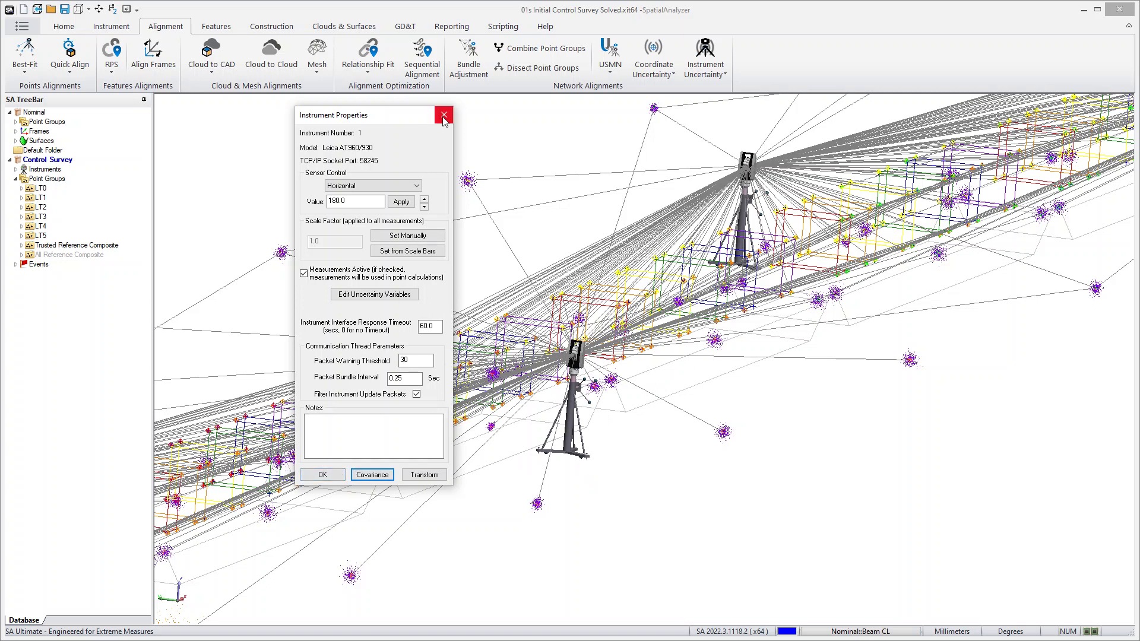
click(442, 115)
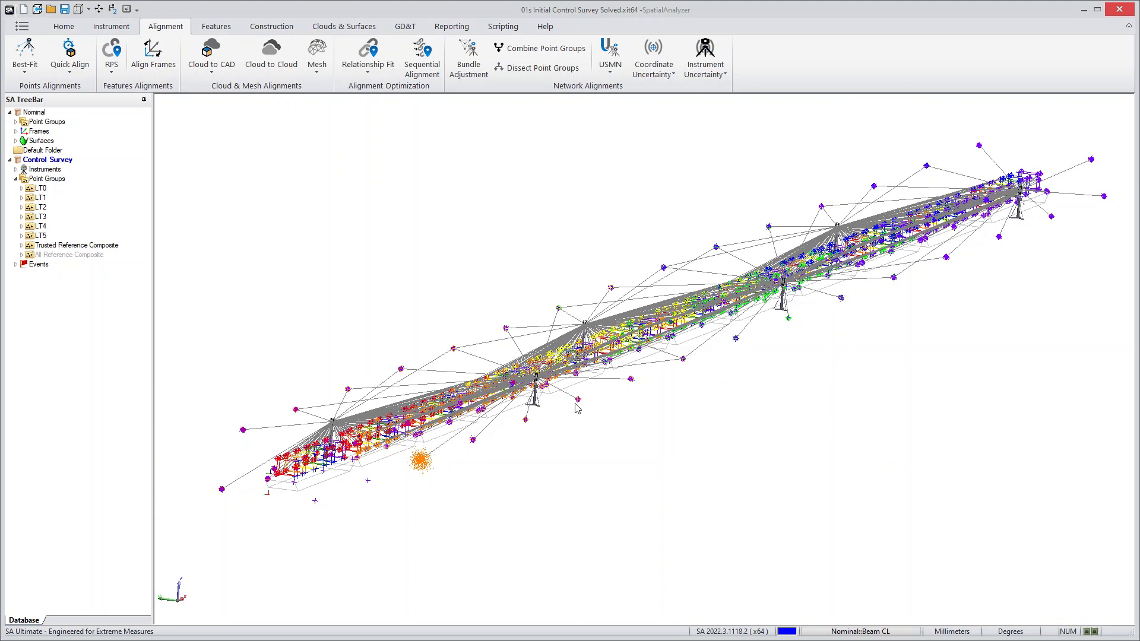
mouse_move(627, 434)
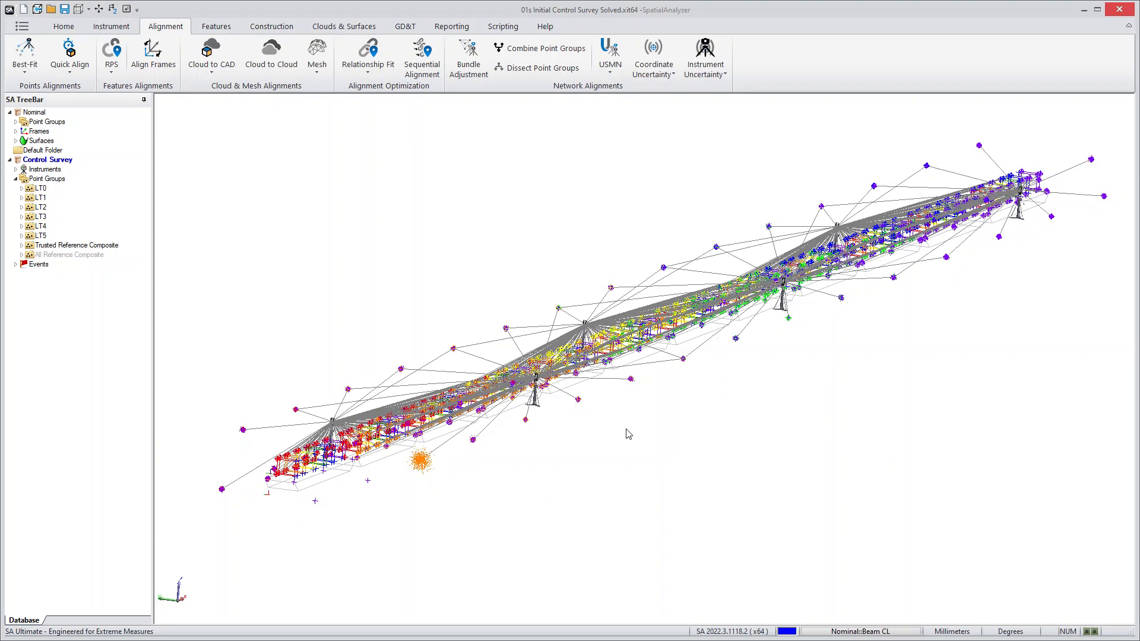